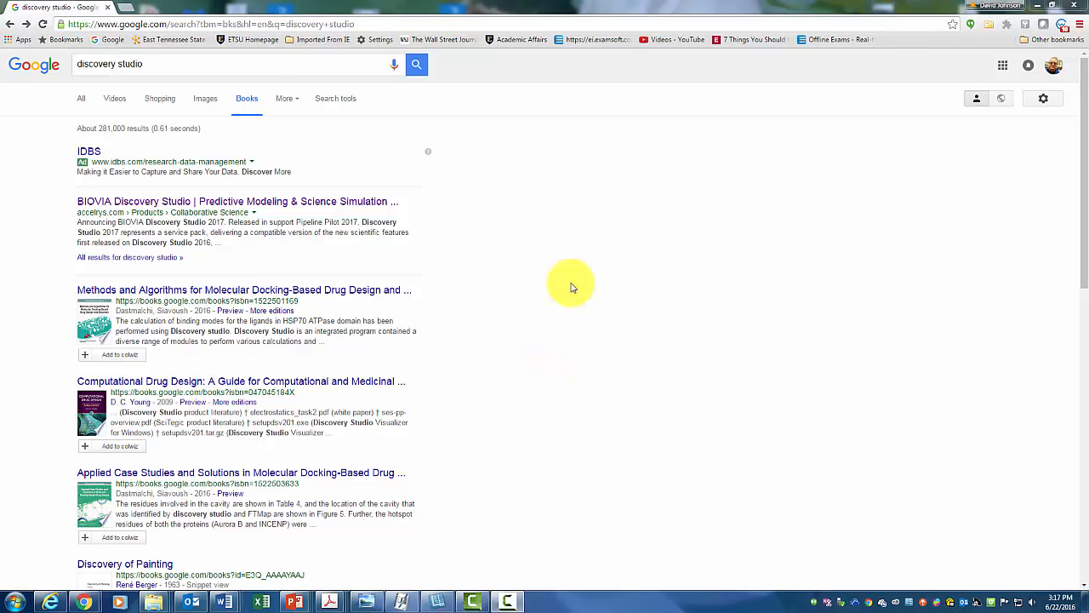
mouse_move(152, 208)
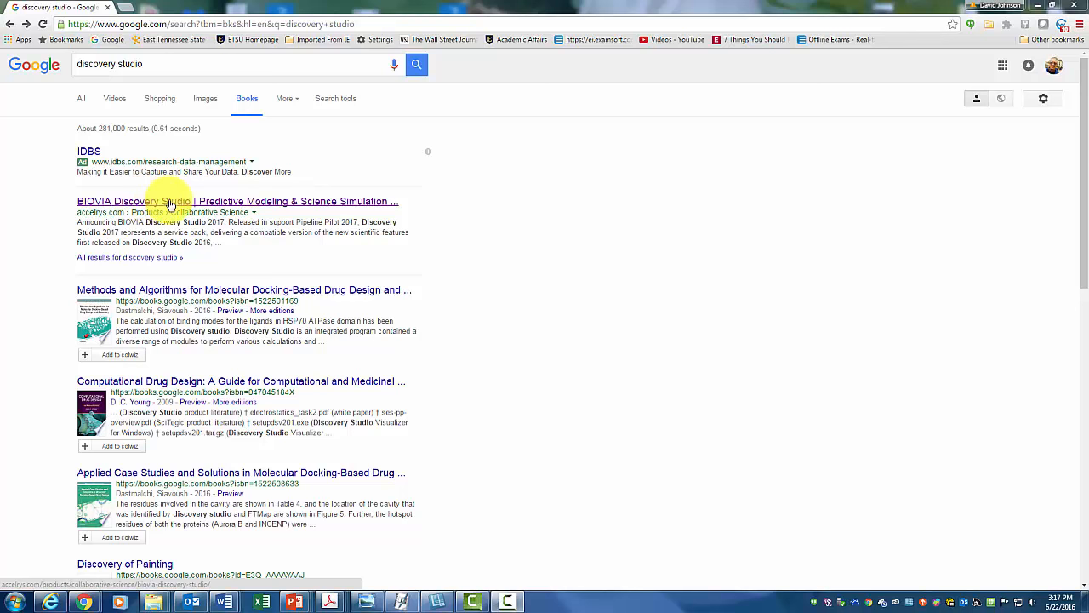
mouse_move(264, 210)
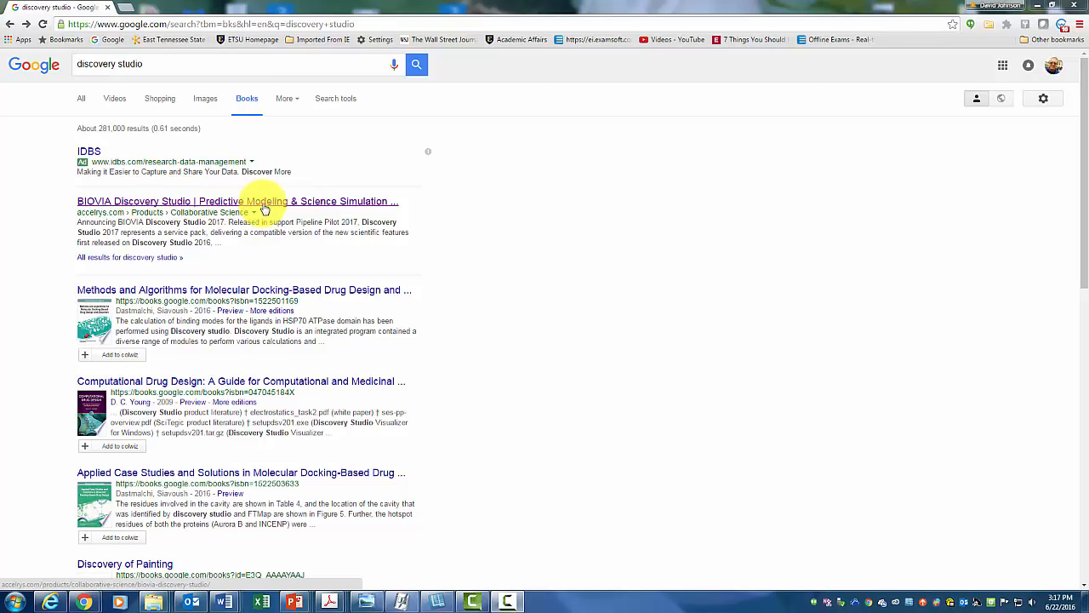
mouse_move(373, 209)
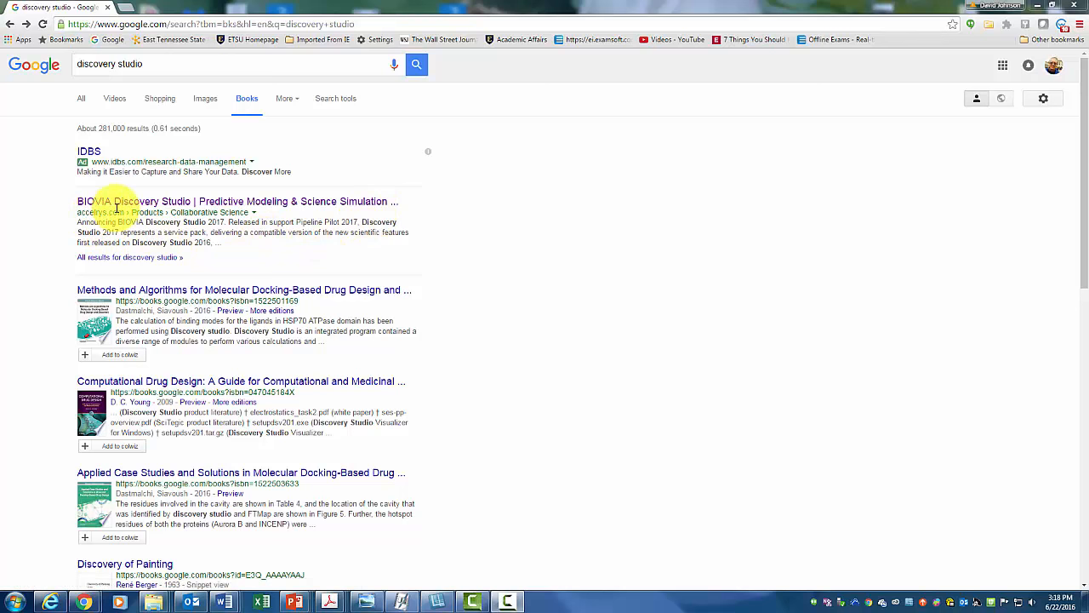
mouse_move(241, 248)
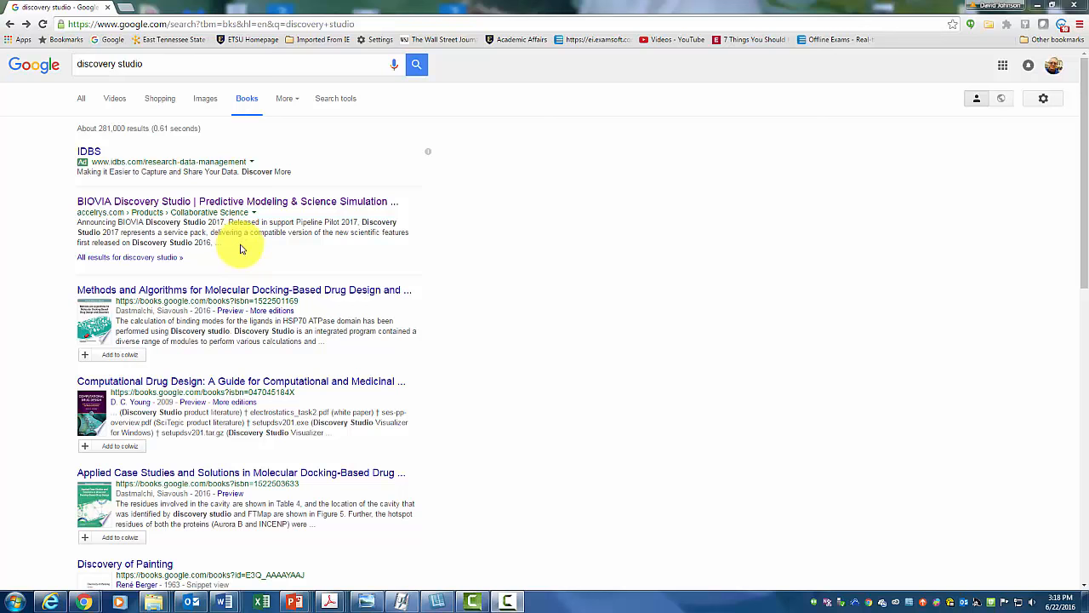
mouse_move(94, 210)
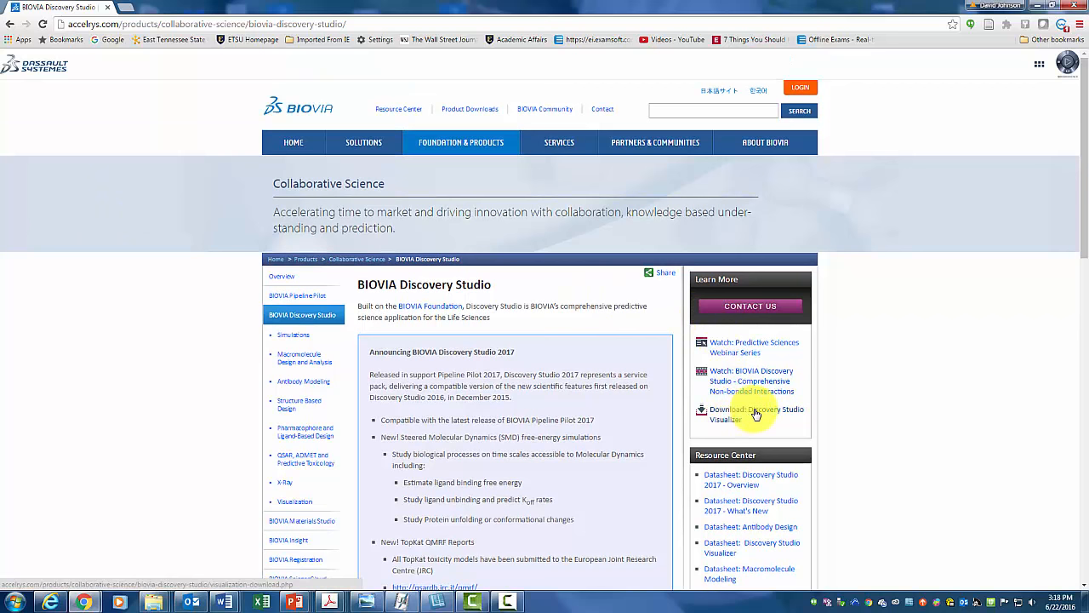
mouse_move(739, 428)
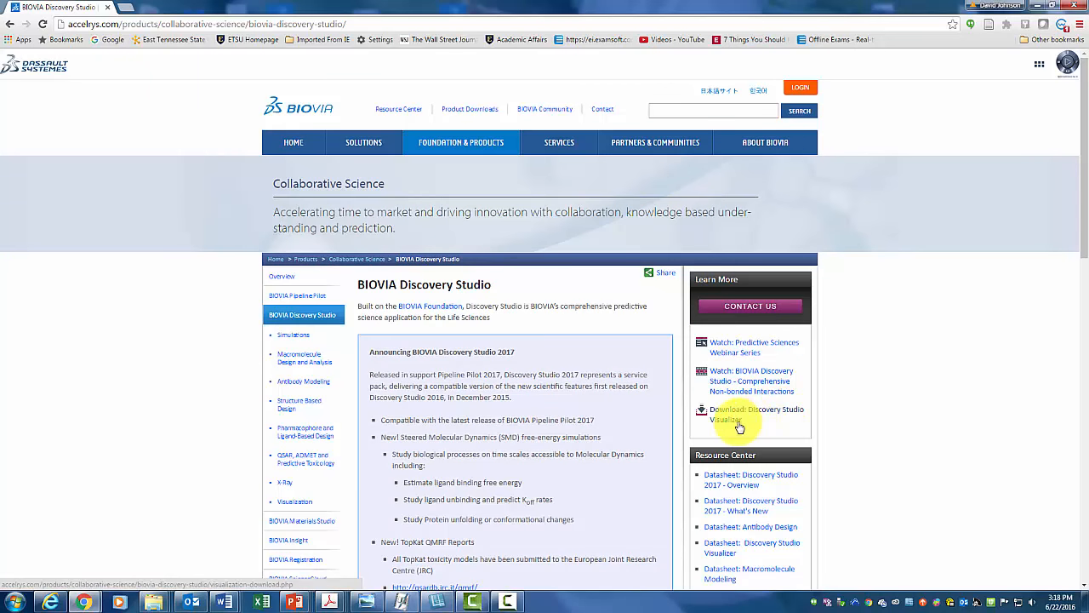
Step: Reach the free DS Visualizer download form, then minimize Chrome
left_click(737, 415)
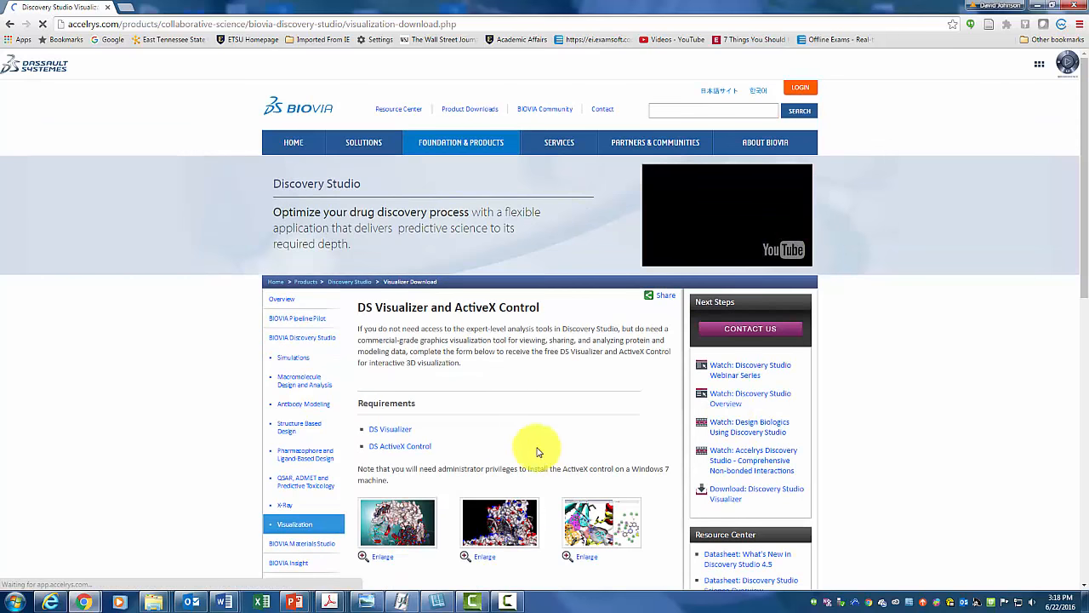
scroll("down", 3)
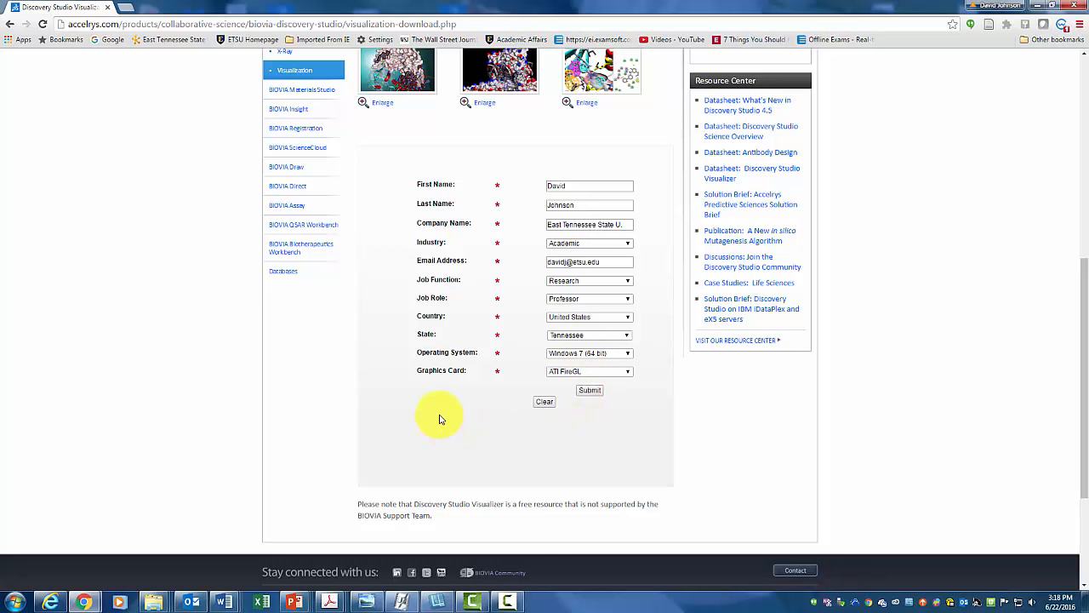
mouse_move(473, 417)
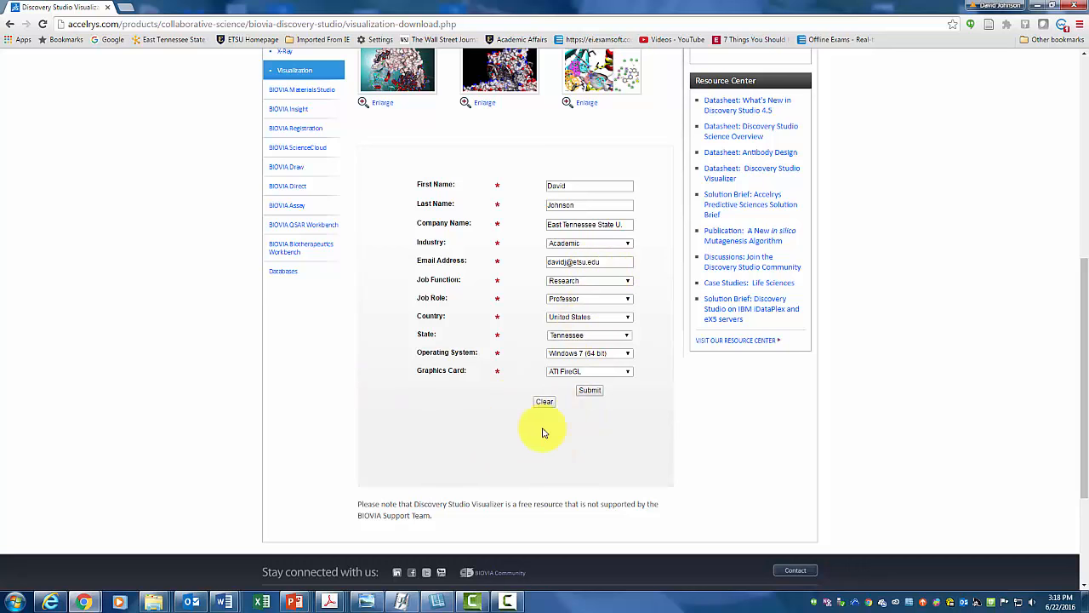
mouse_move(174, 145)
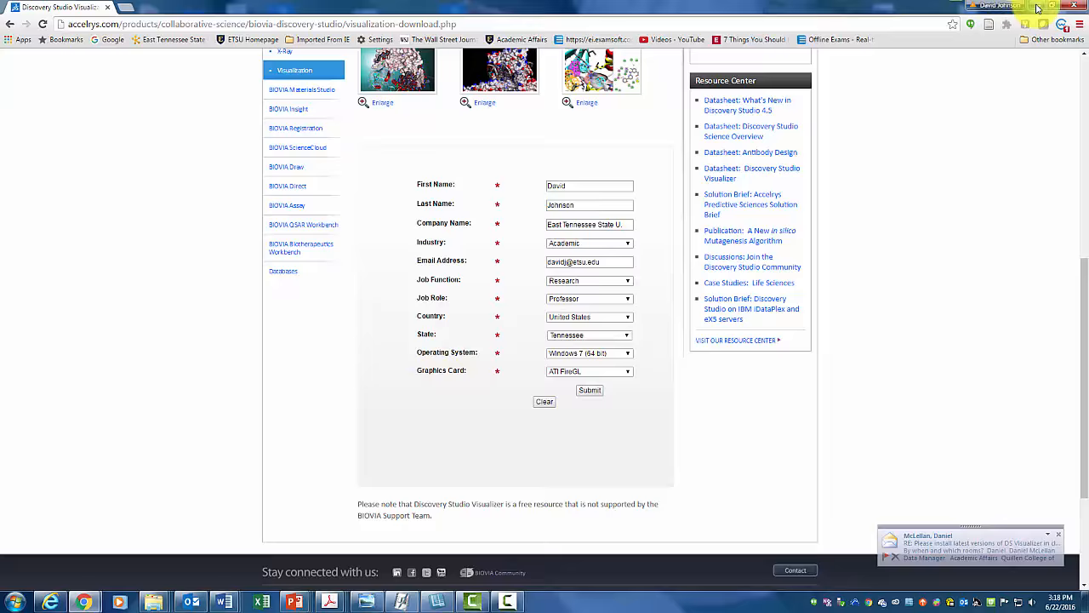
left_click(1049, 6)
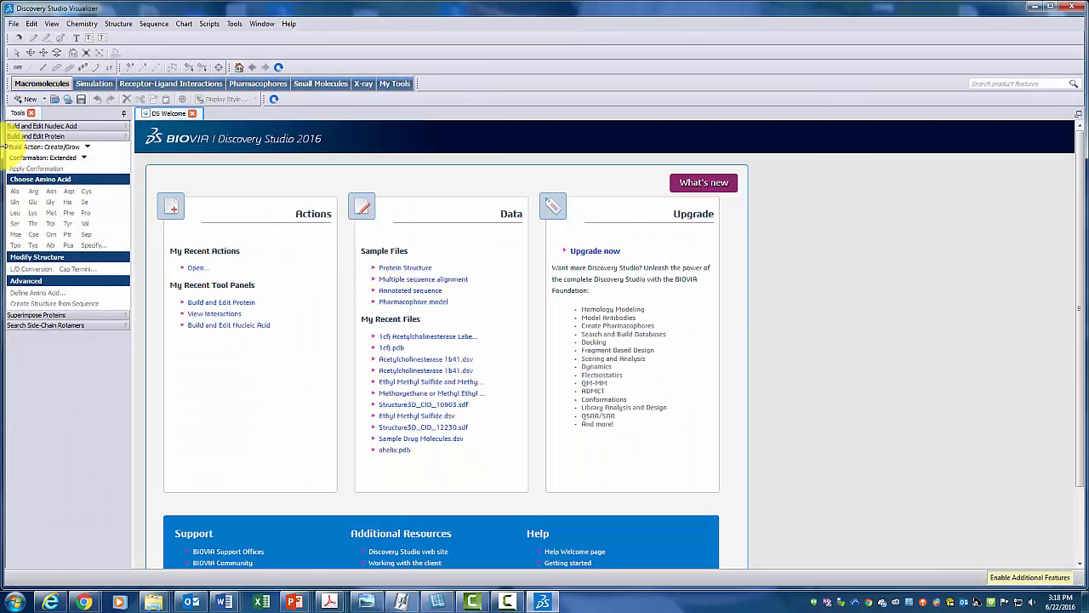
mouse_move(302, 215)
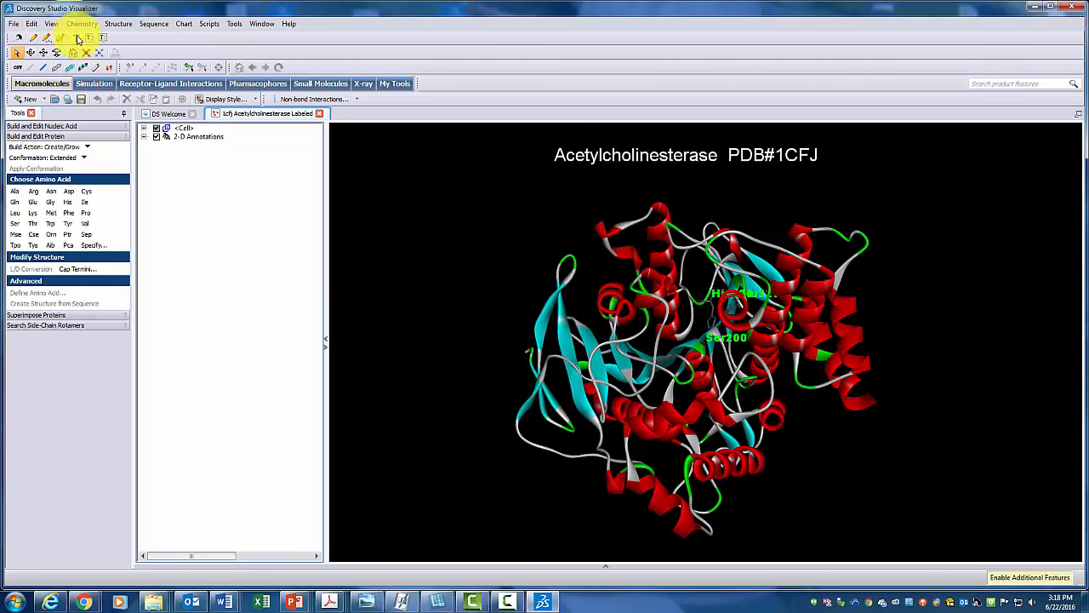
mouse_move(102, 52)
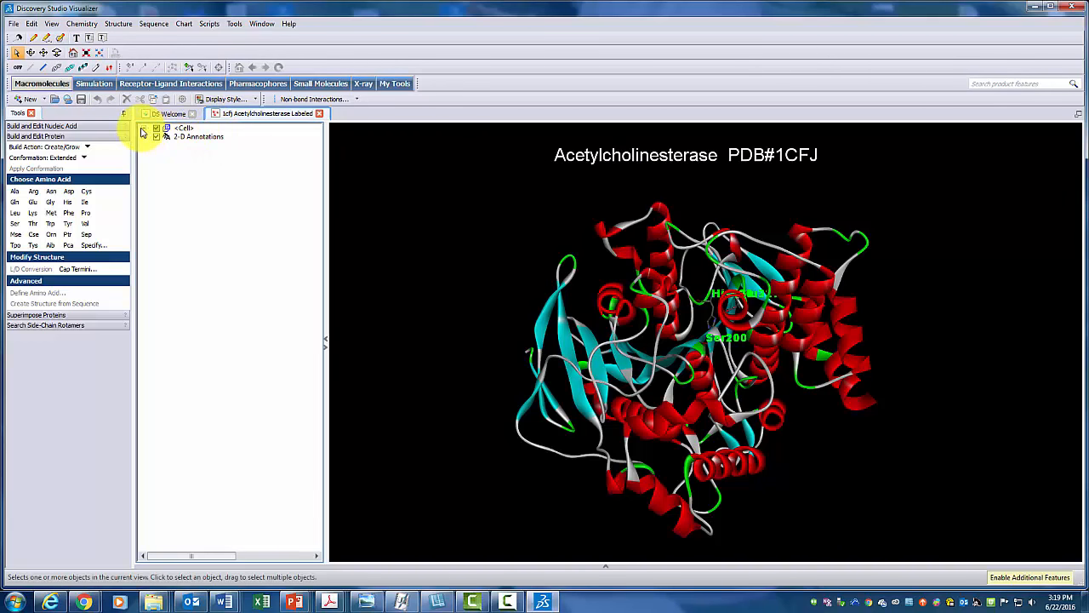
Step: Expand Cell, 1CFJ Acetylcholinesterase and chain A, and scroll toward SER200
left_click(145, 128)
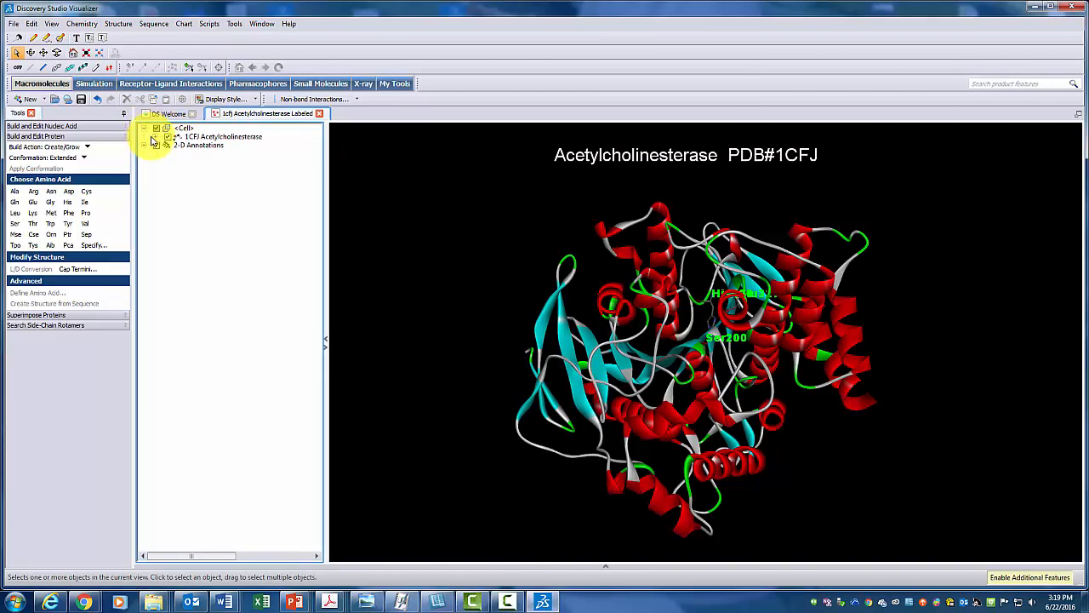
left_click(153, 136)
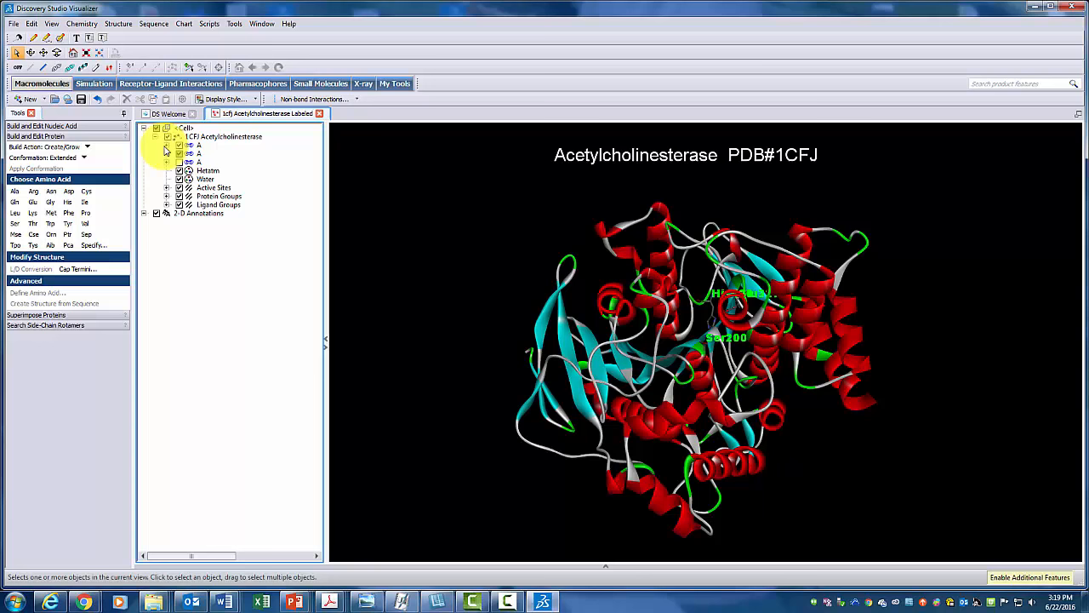
left_click(179, 144)
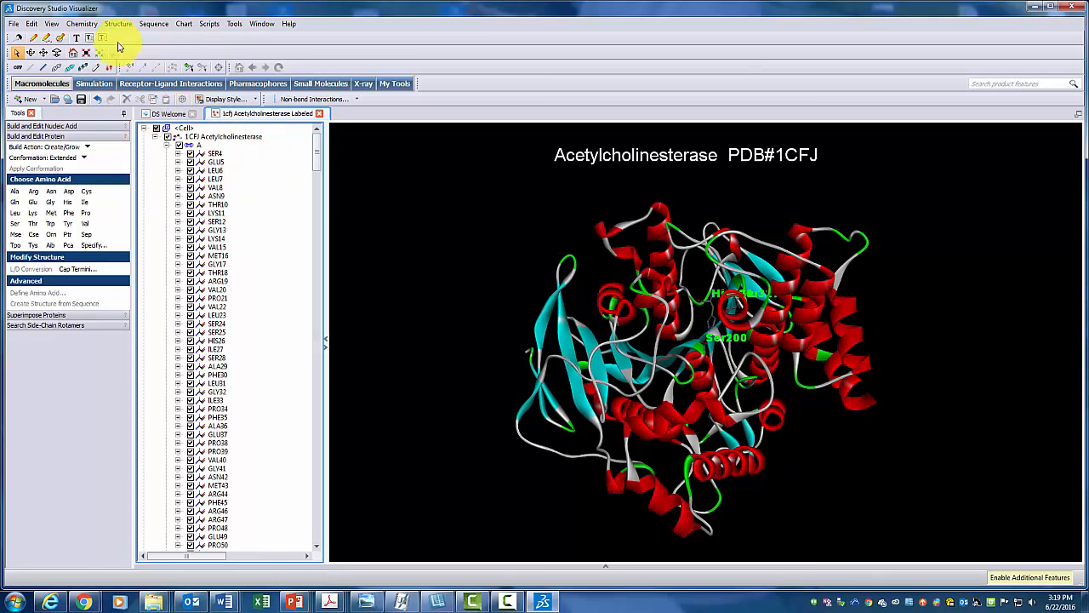
left_click(51, 23)
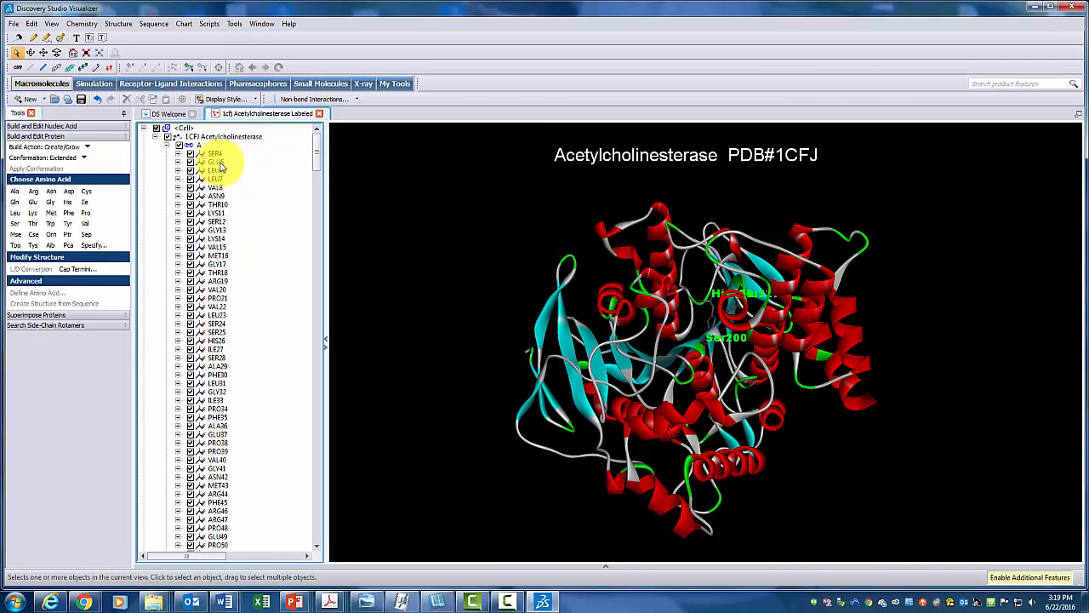
scroll("down", 3)
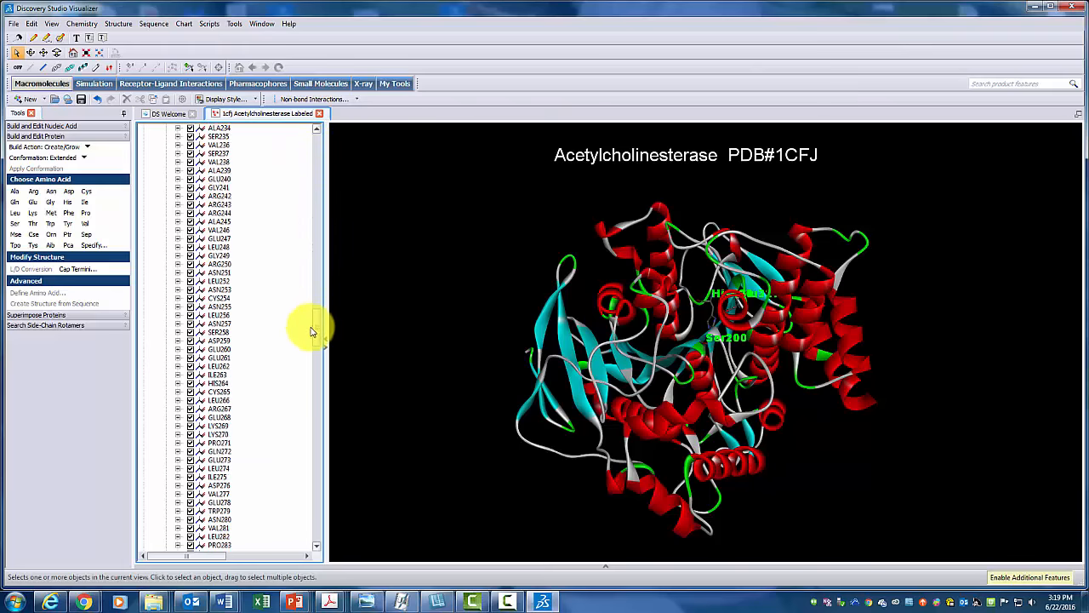
scroll("down", 3)
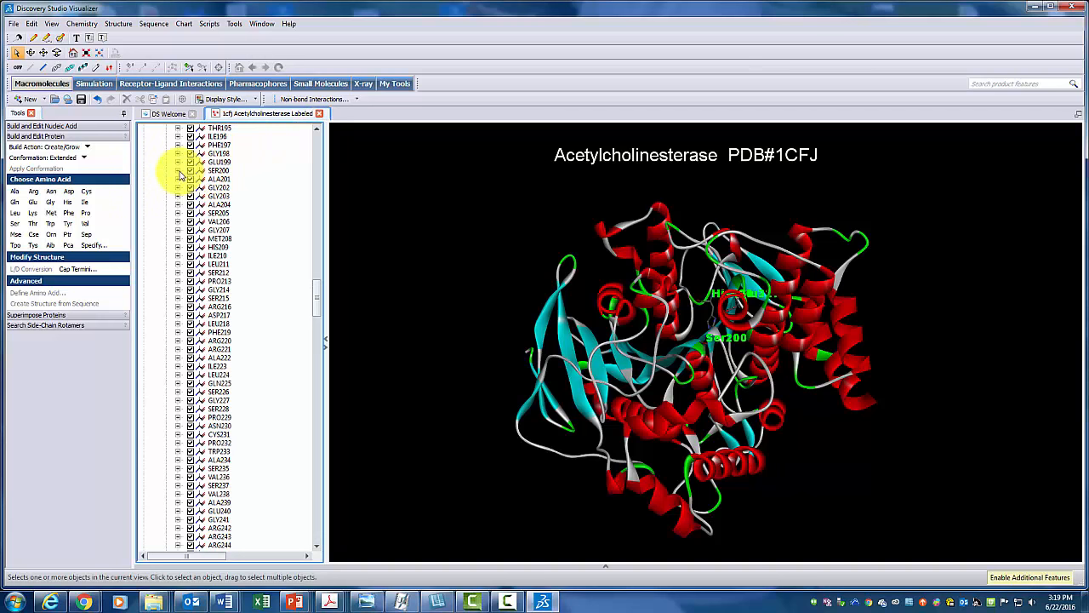
Step: Expand SER200's atoms and select the Glu327 residue
left_click(178, 170)
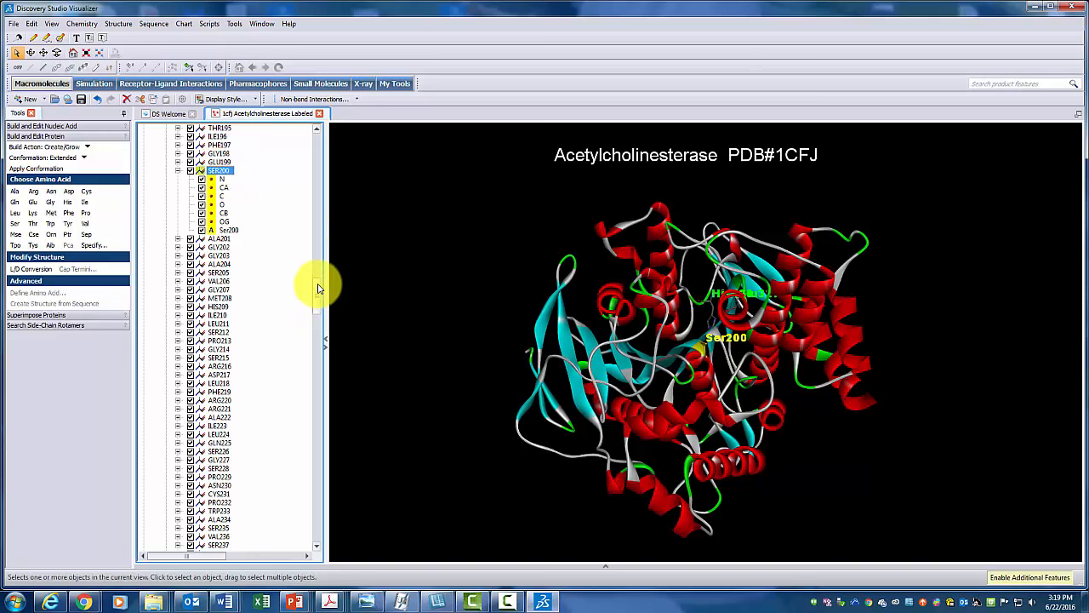
scroll("down", 3)
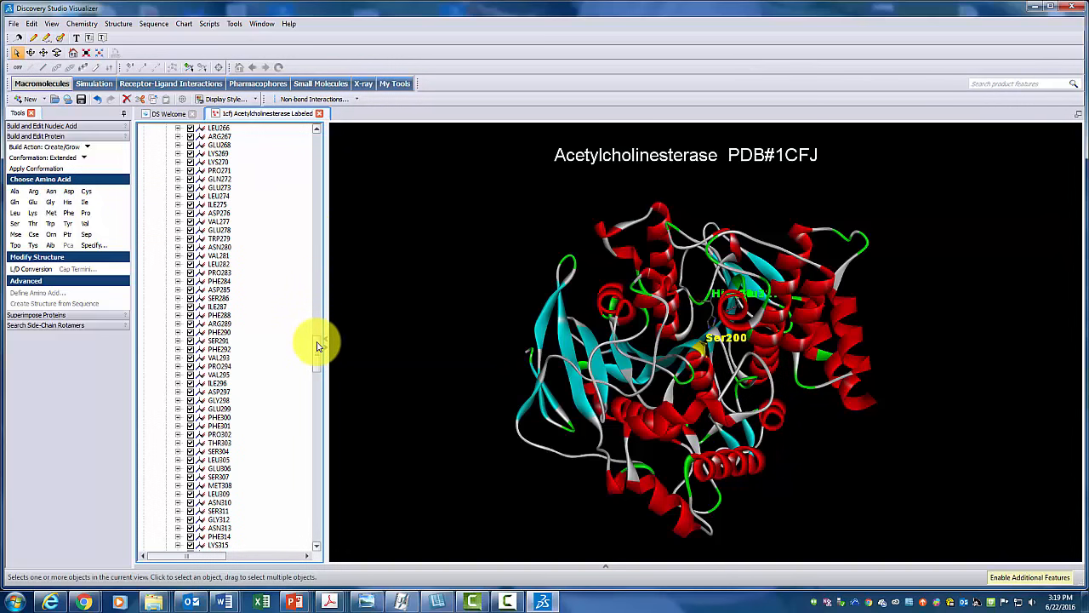
scroll("down", 3)
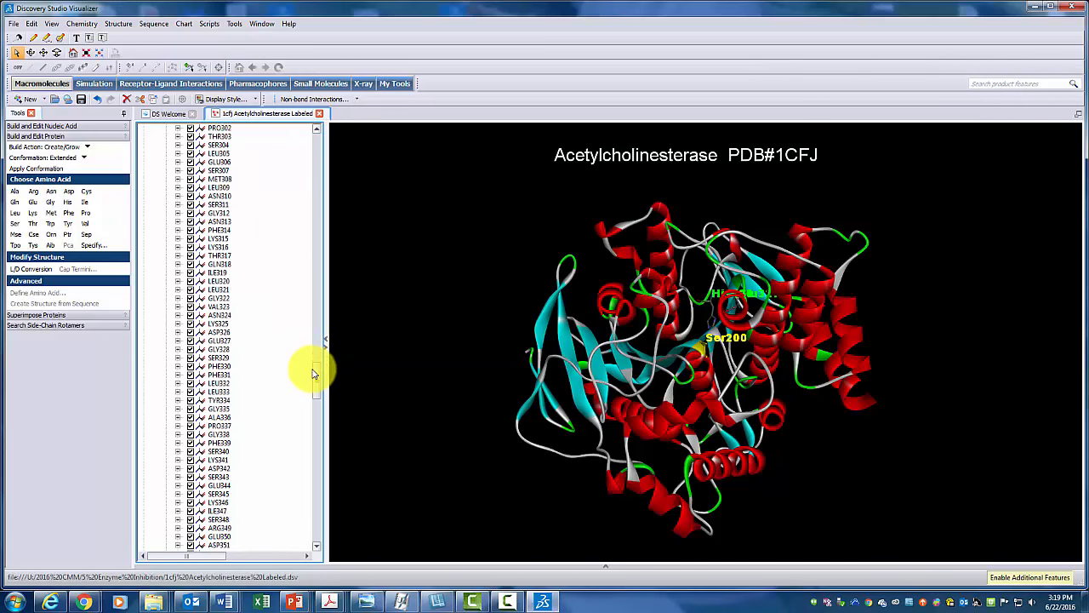
scroll("down", 3)
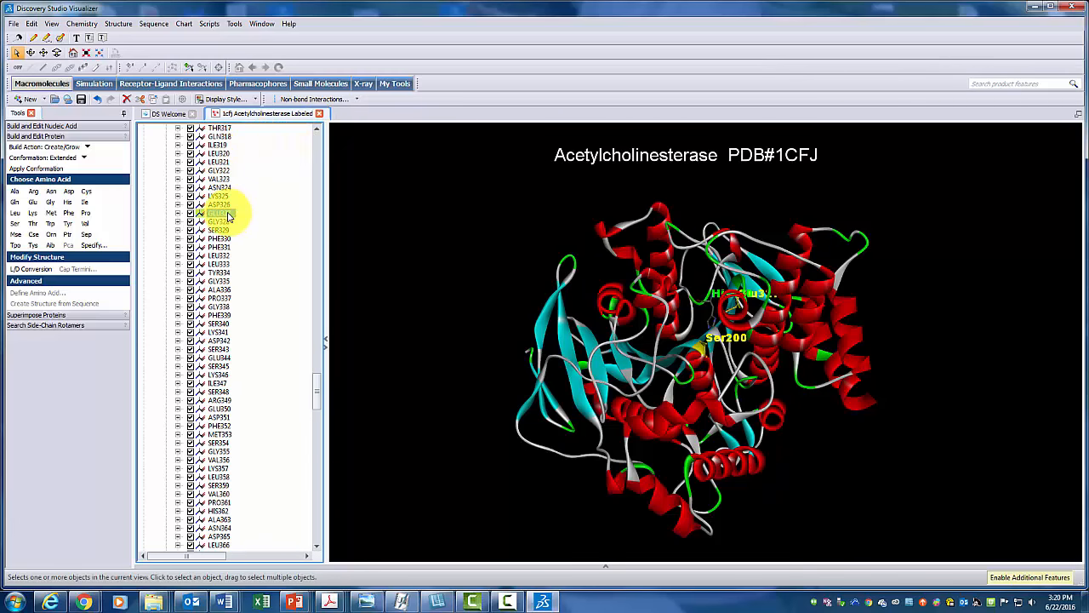
left_click(179, 212)
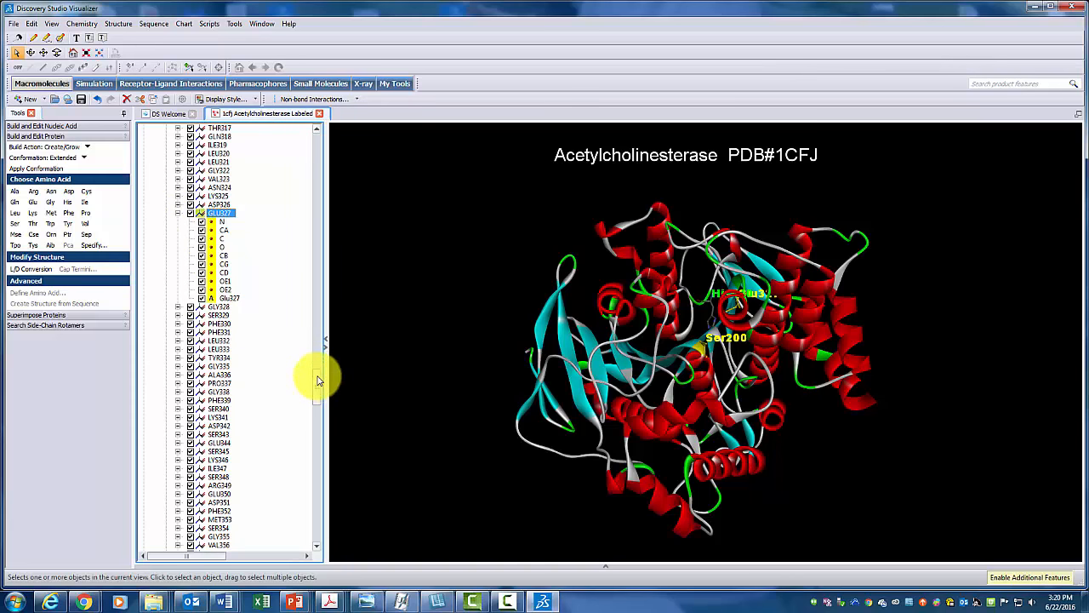
Step: Select His440 and expand it to show its atoms
scroll("down", 3)
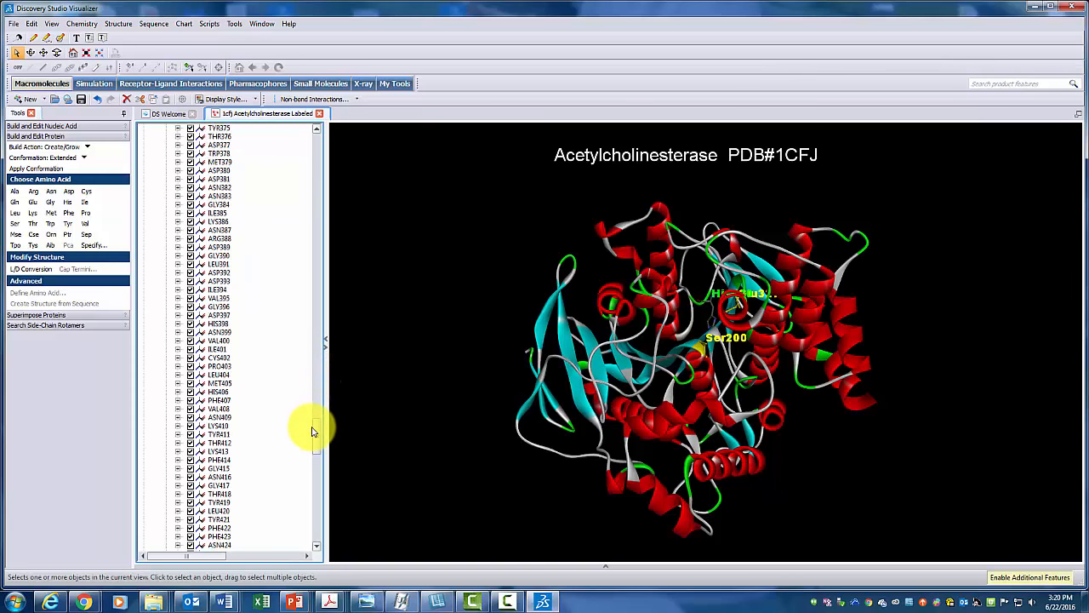
scroll("down", 3)
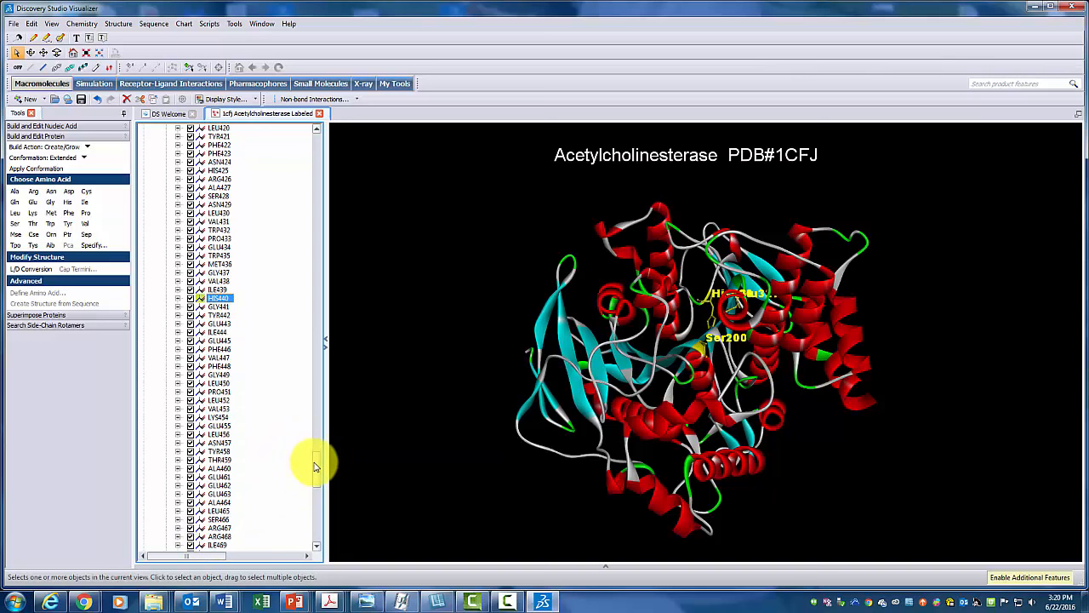
left_click(179, 298)
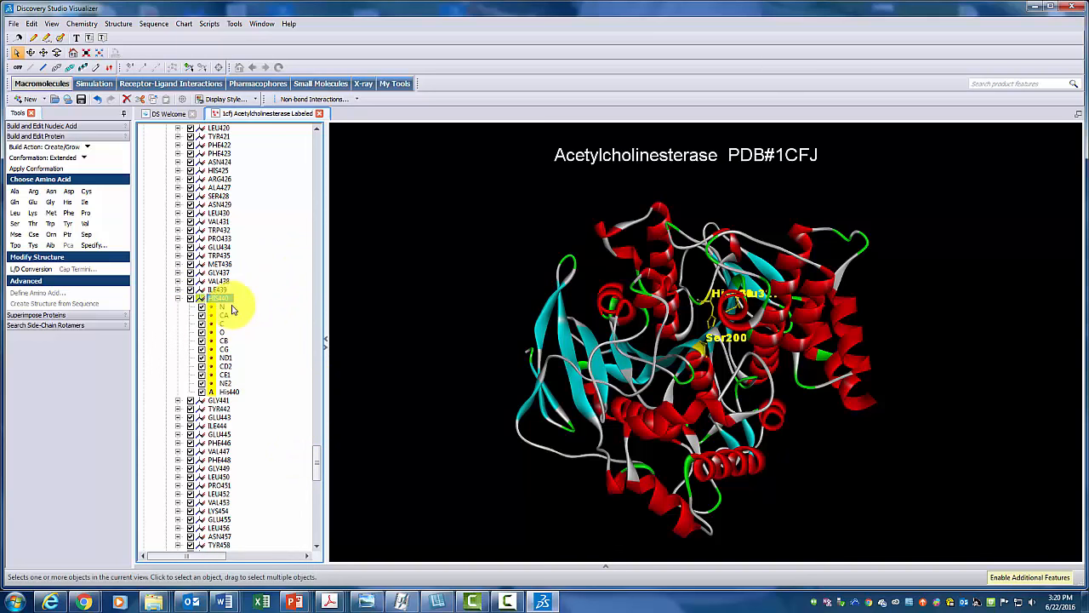
left_click(218, 297)
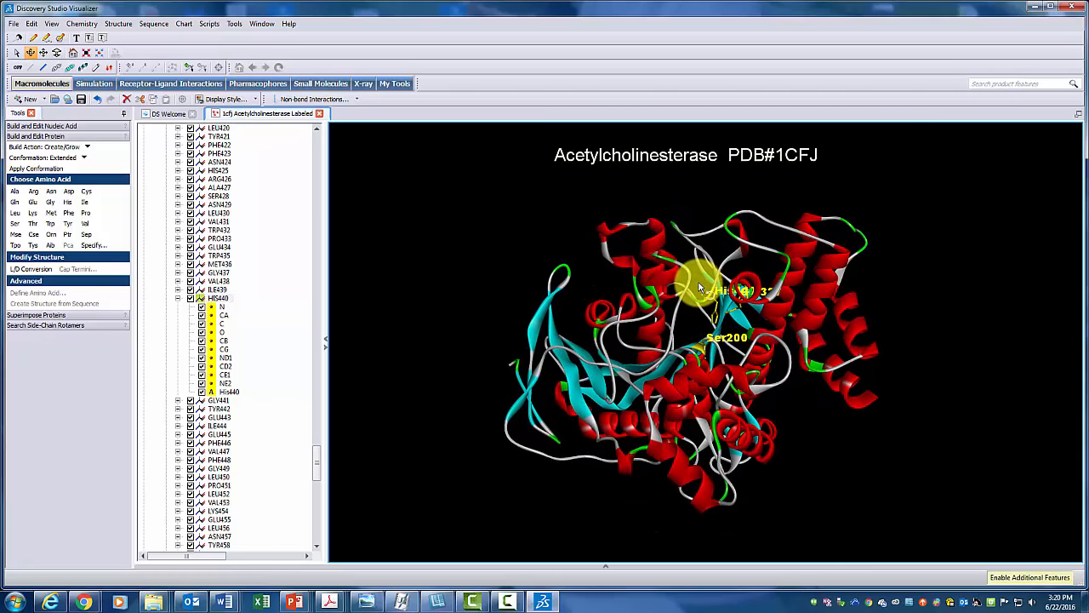
left_click_drag(698, 290, 655, 332)
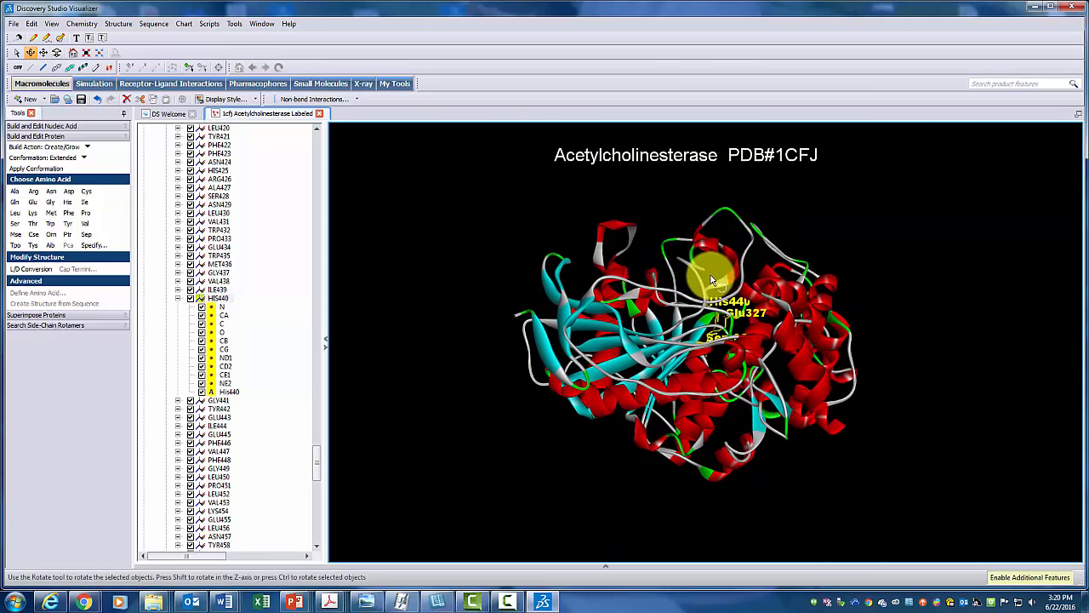
left_click_drag(715, 281, 698, 315)
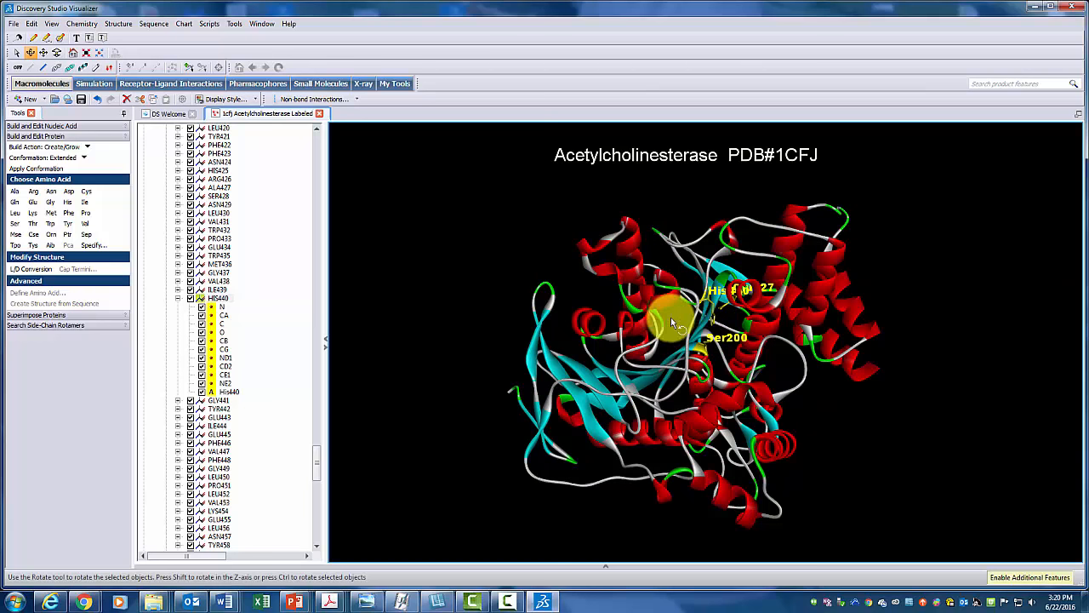
mouse_move(676, 317)
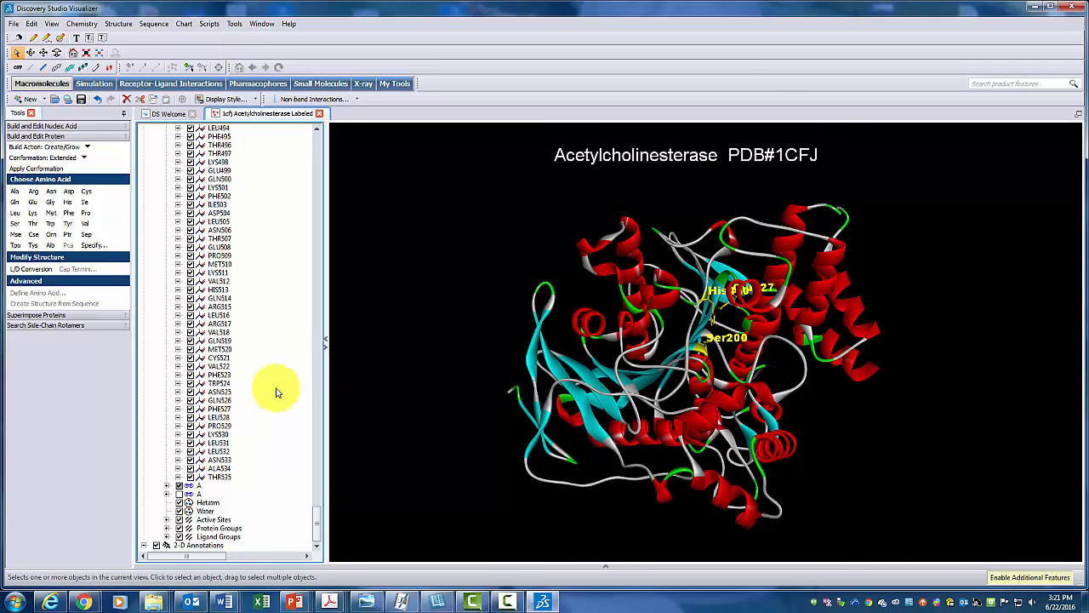
mouse_move(307, 570)
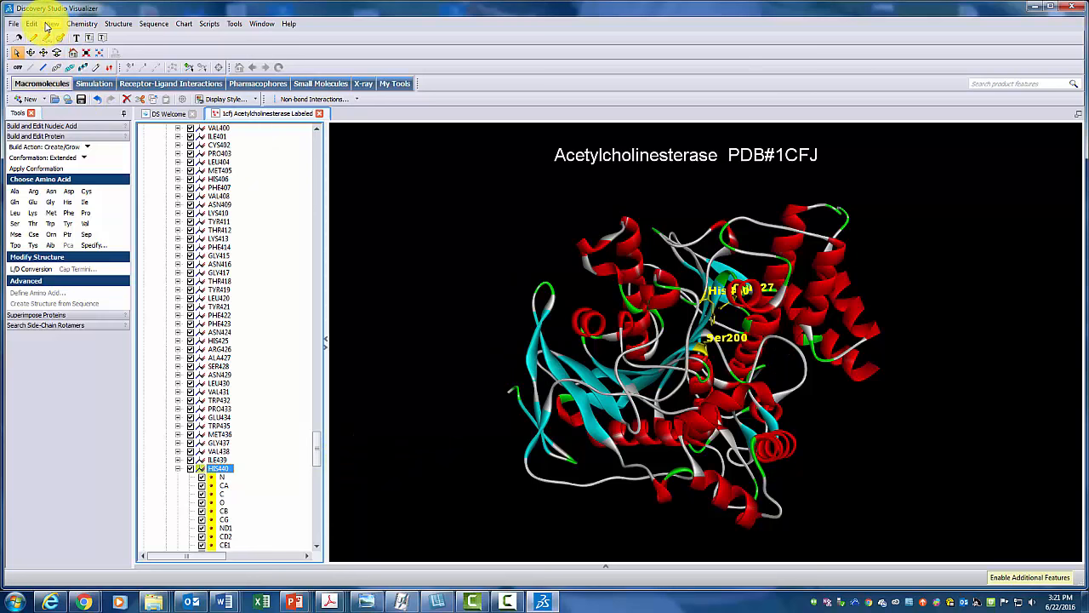
left_click(51, 23)
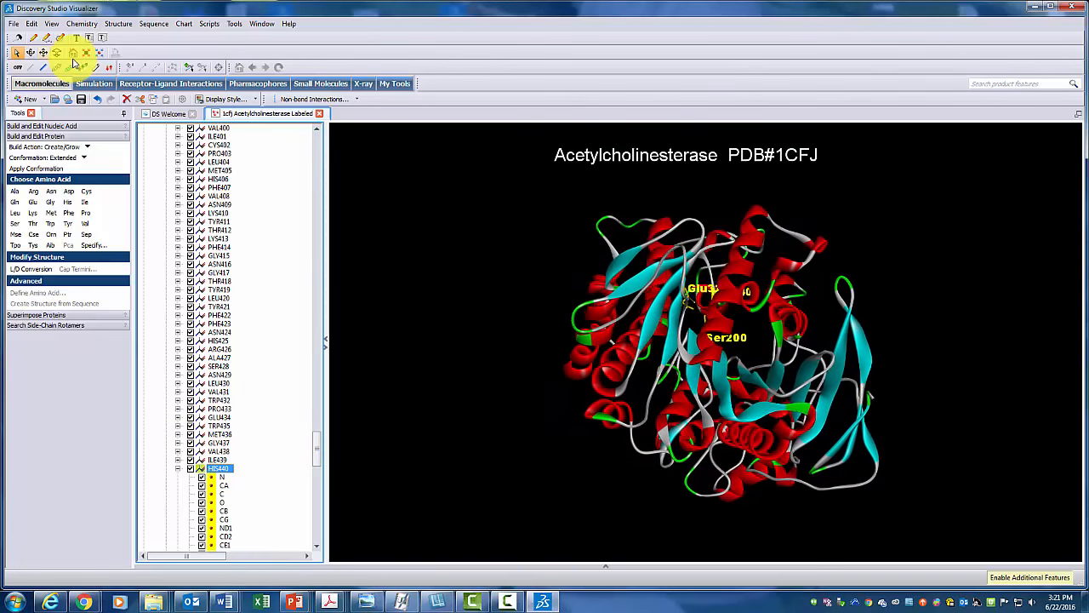
Step: Set His440's atom display style to CPK in View > Display Style
left_click(51, 23)
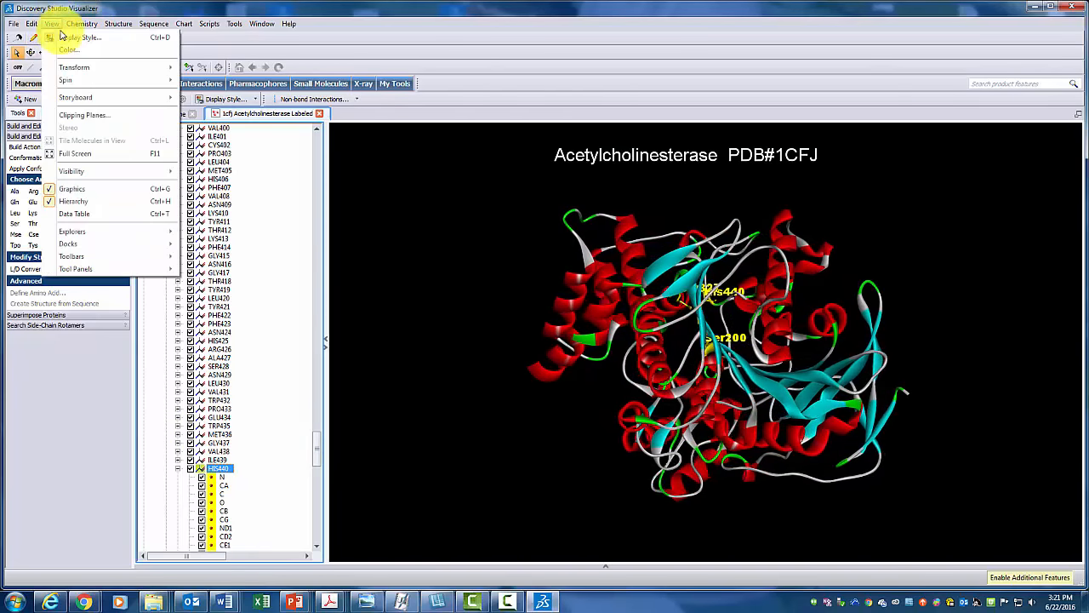
left_click(81, 37)
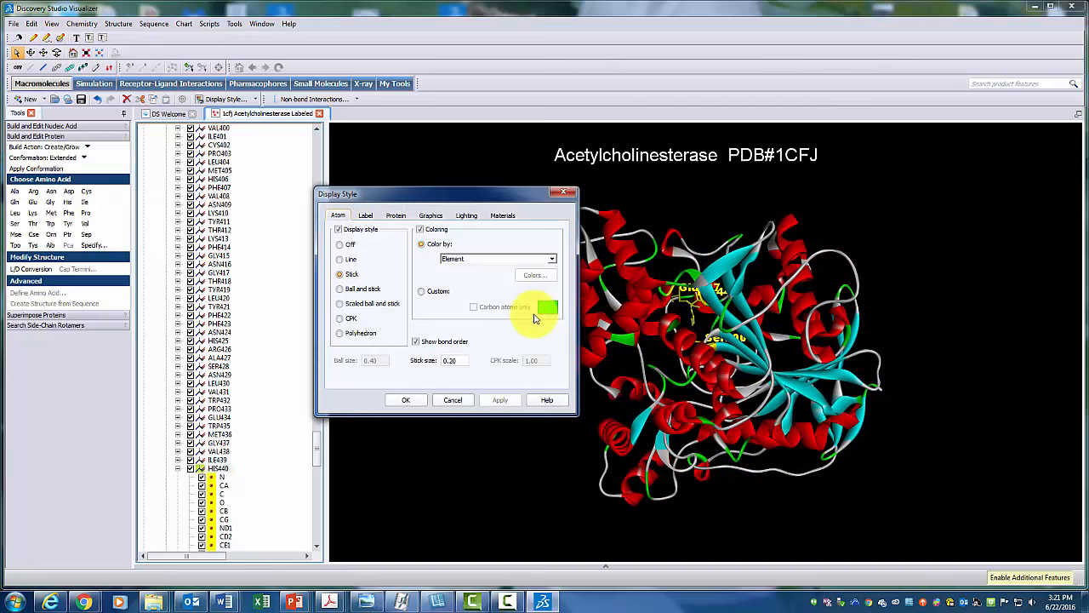
left_click(339, 317)
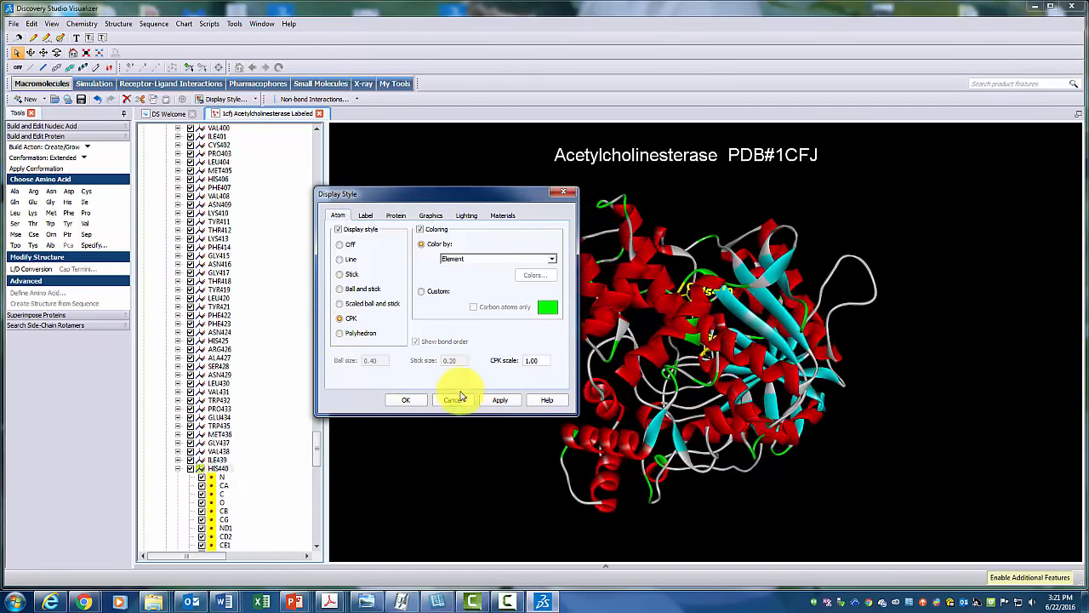
left_click(499, 400)
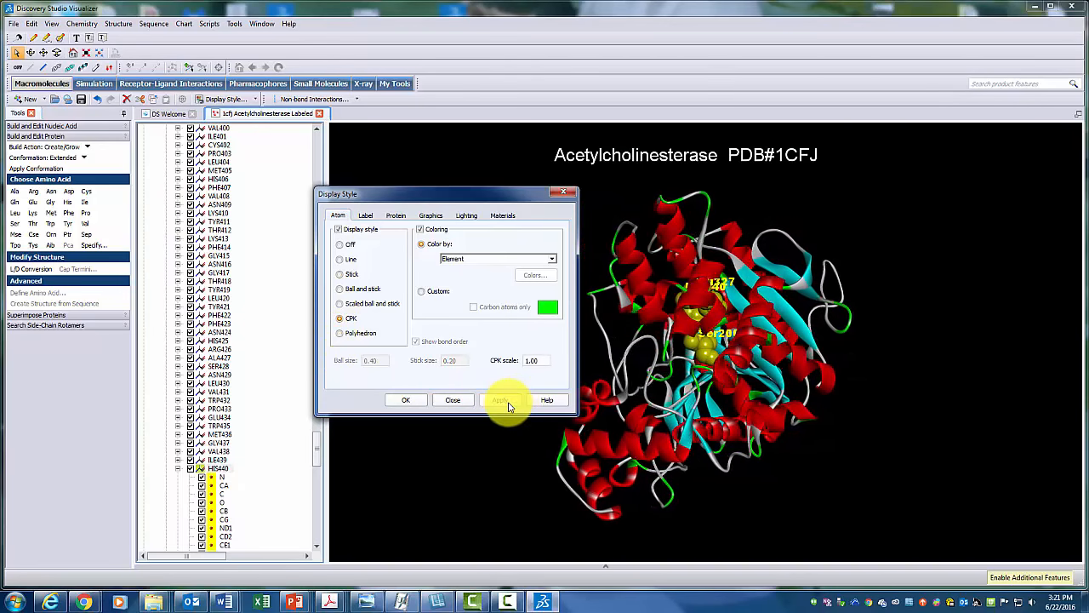
left_click(500, 400)
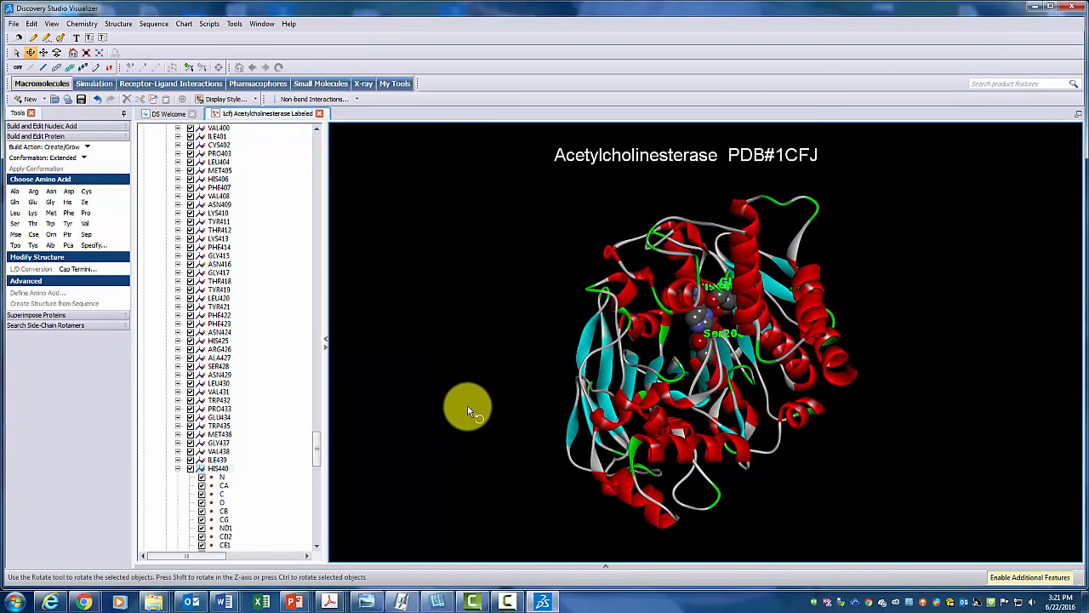
Step: Rotate the enzyme to inspect the CPK atoms around the active site
left_click_drag(468, 409, 643, 306)
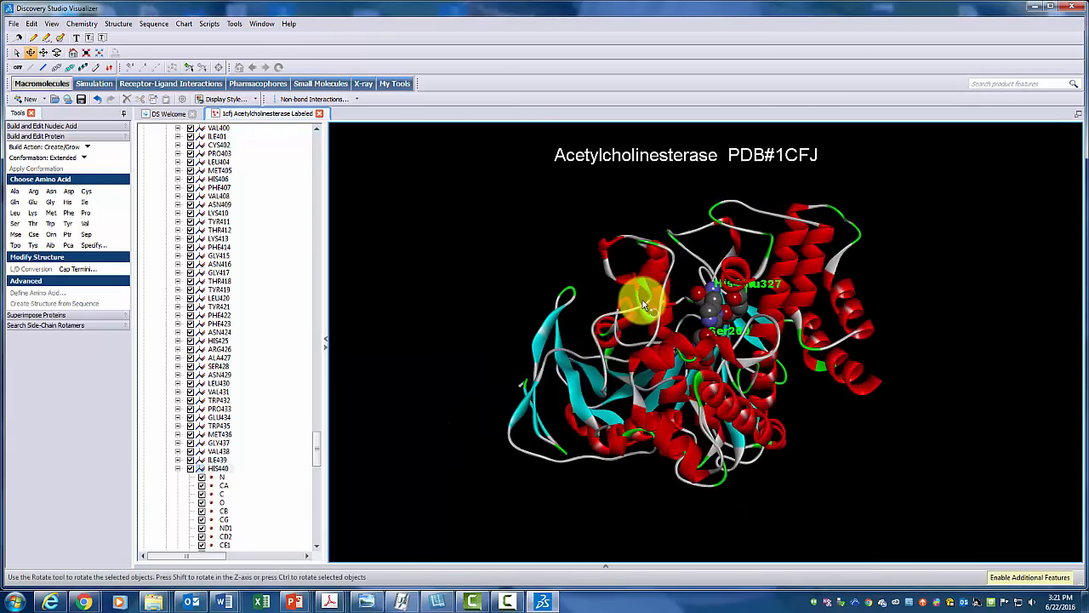
left_click_drag(642, 307, 677, 349)
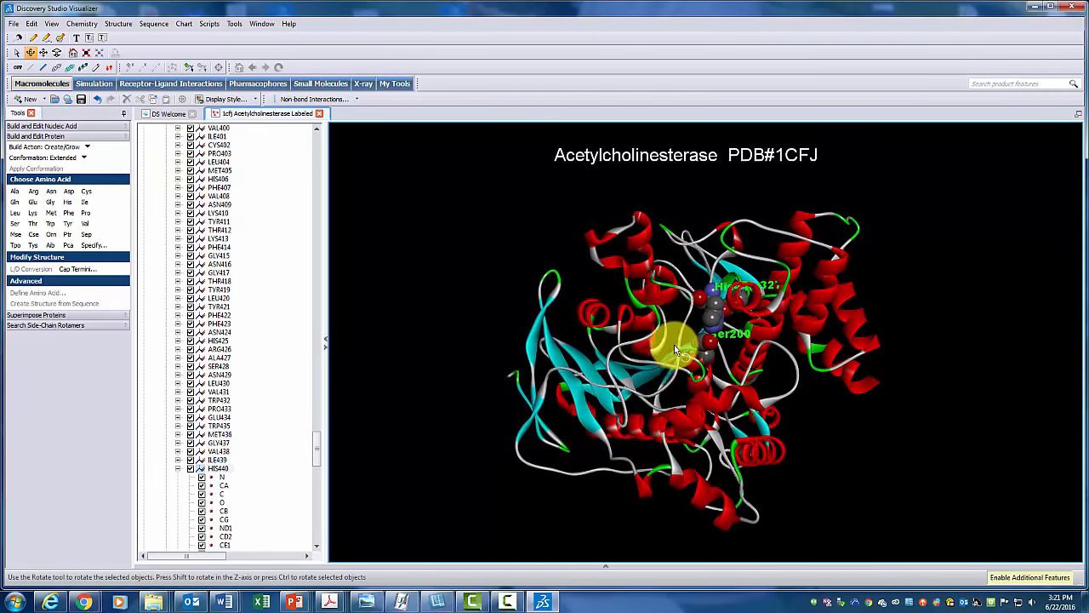
left_click_drag(677, 349, 710, 336)
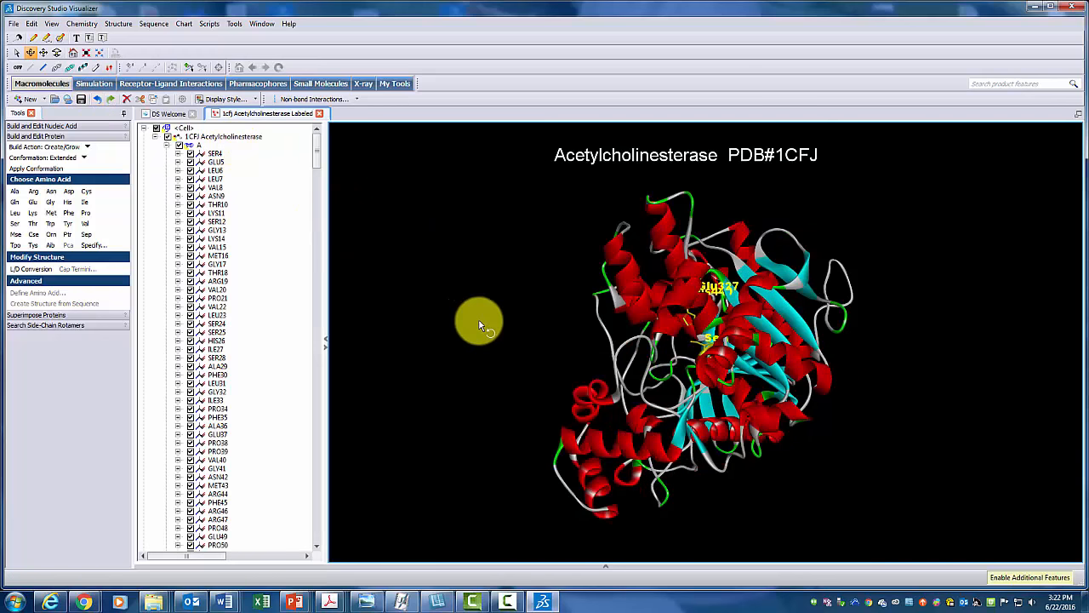
left_click_drag(478, 321, 600, 322)
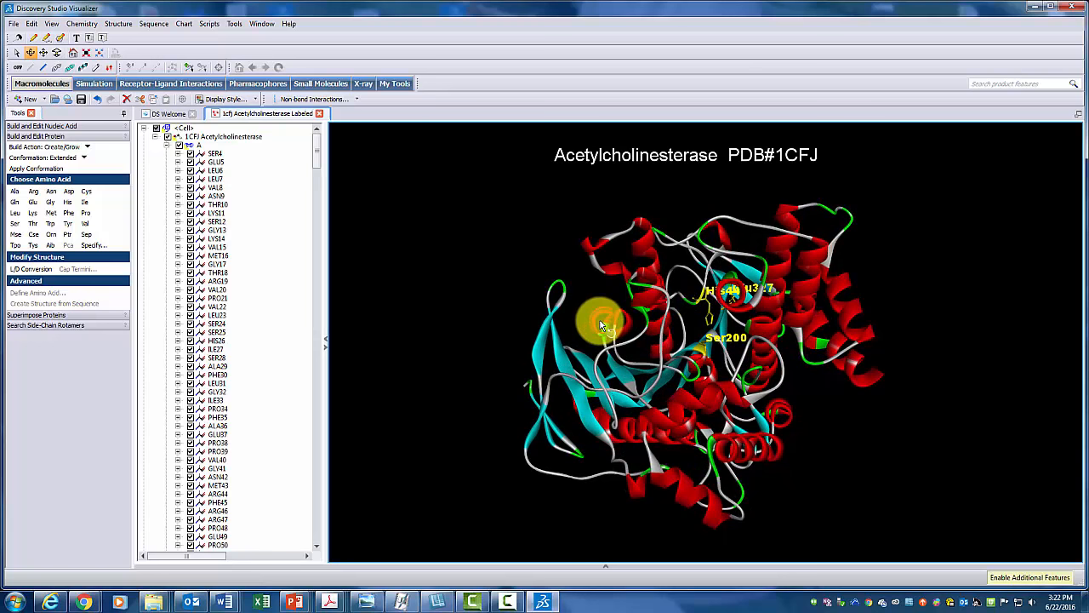
left_click_drag(600, 320, 741, 332)
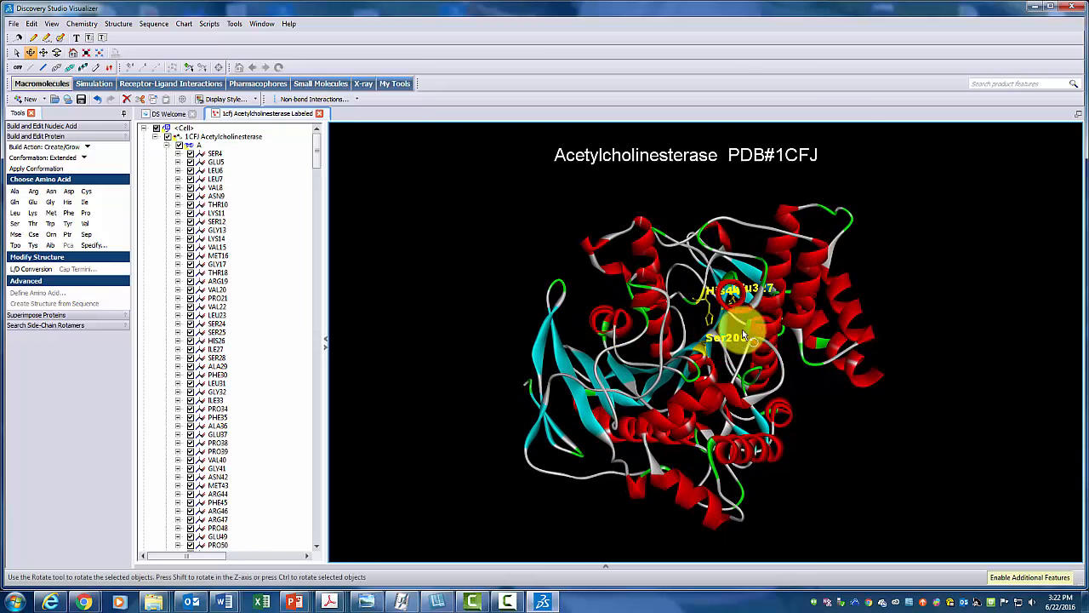
left_click_drag(741, 332, 634, 345)
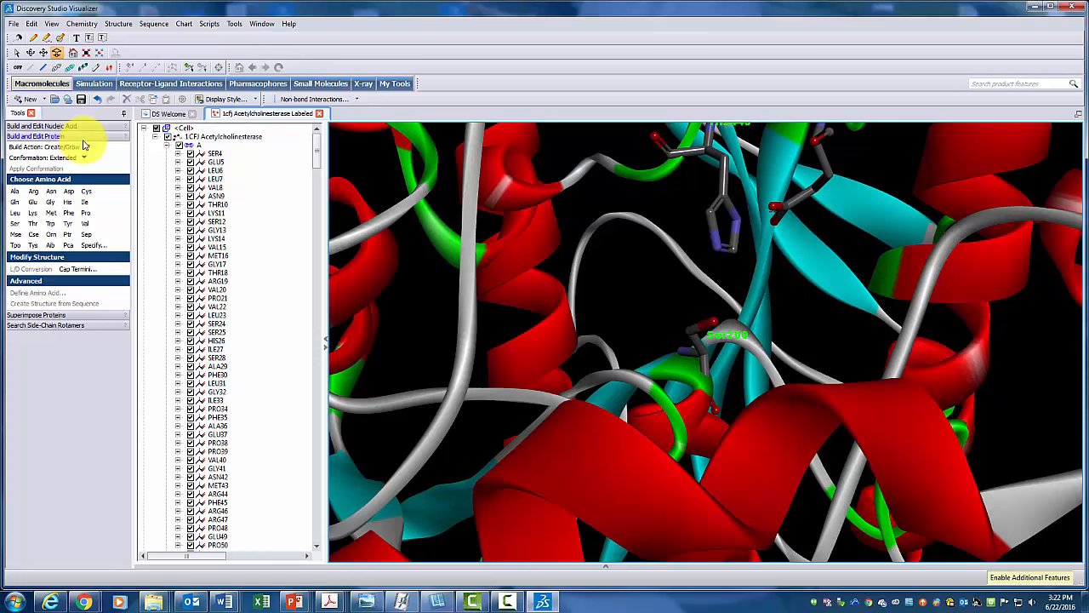
Step: Browse the menu bar and rotate the active site to view Ser200 from another side
left_click(117, 23)
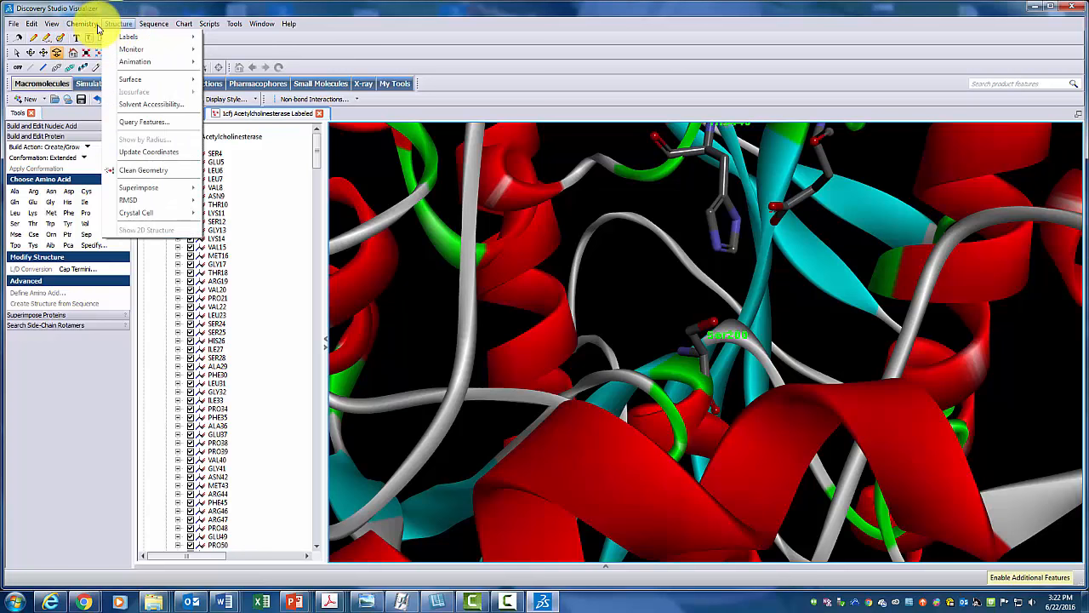
left_click(81, 23)
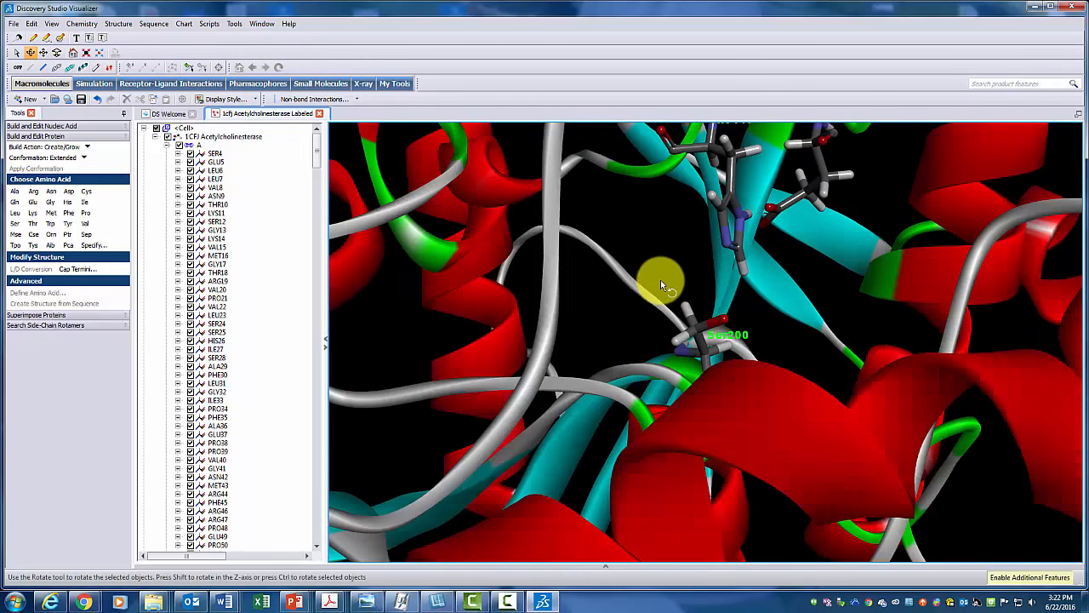
left_click_drag(664, 281, 706, 328)
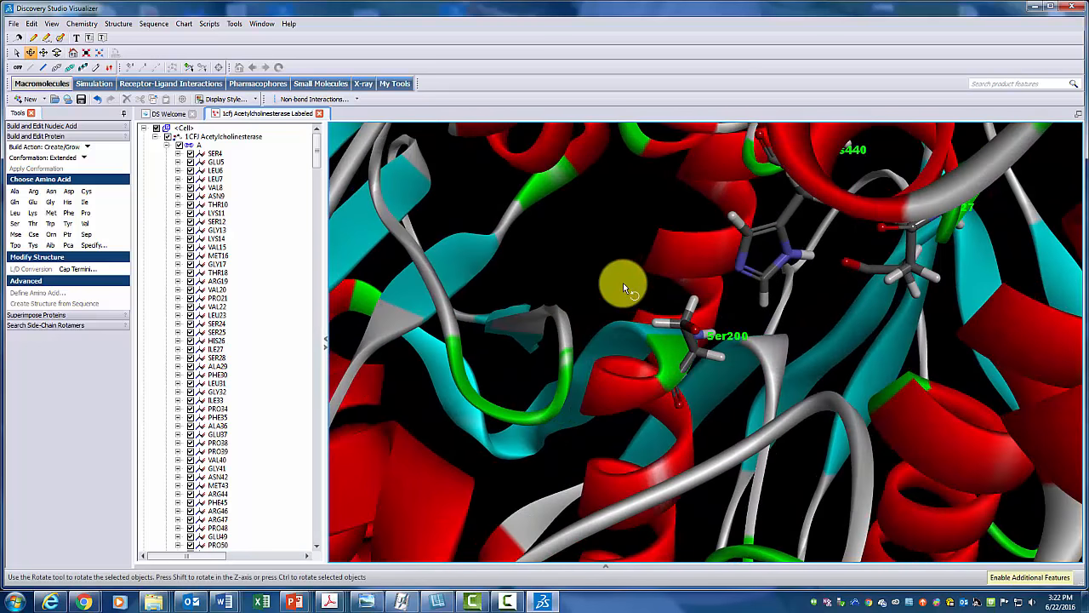
mouse_move(591, 239)
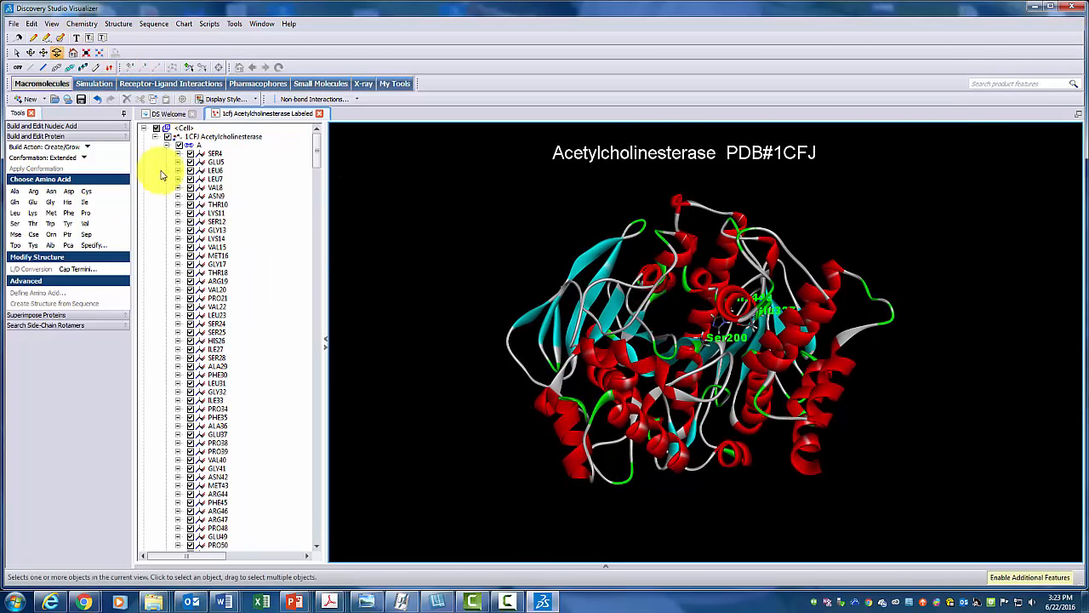
Step: Select the entire protein and apply the CPK display style
left_click(189, 145)
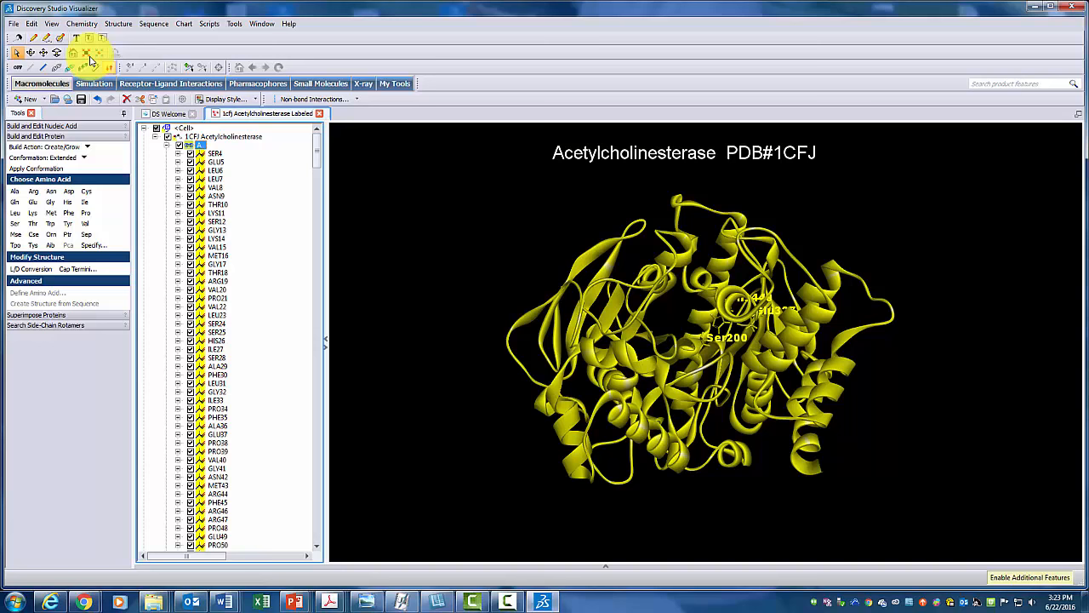
left_click(52, 23)
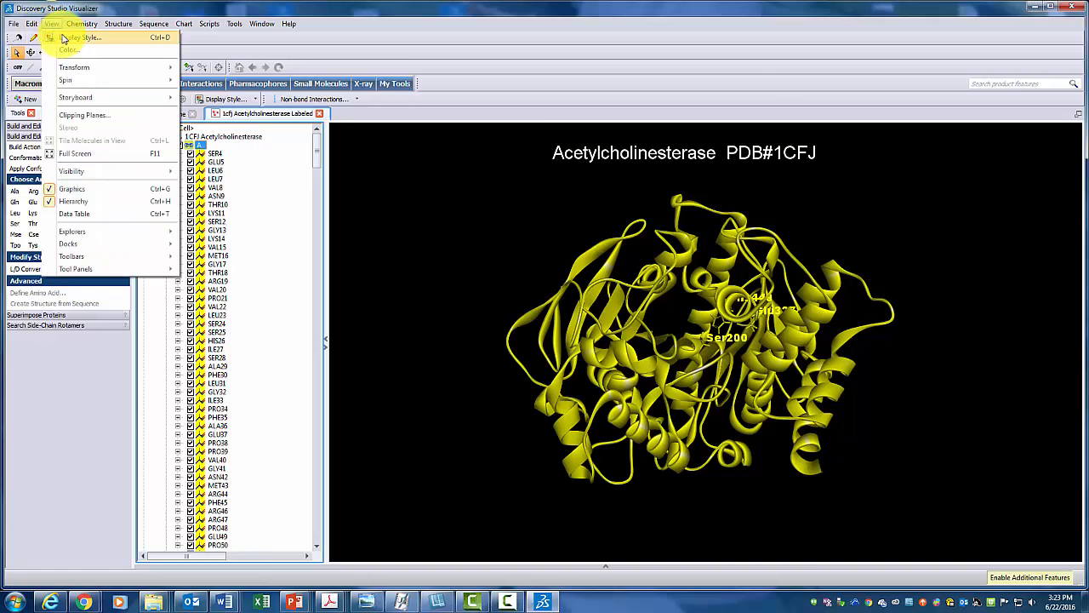
left_click(83, 37)
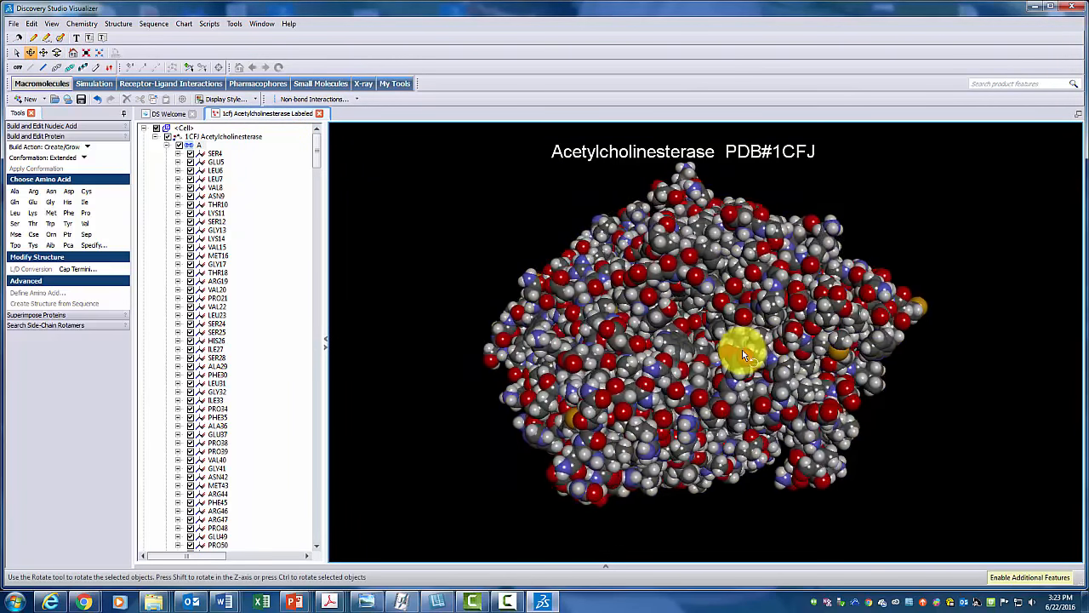
Step: Rotate the space-filling model to inspect its different faces
left_click_drag(749, 353, 664, 340)
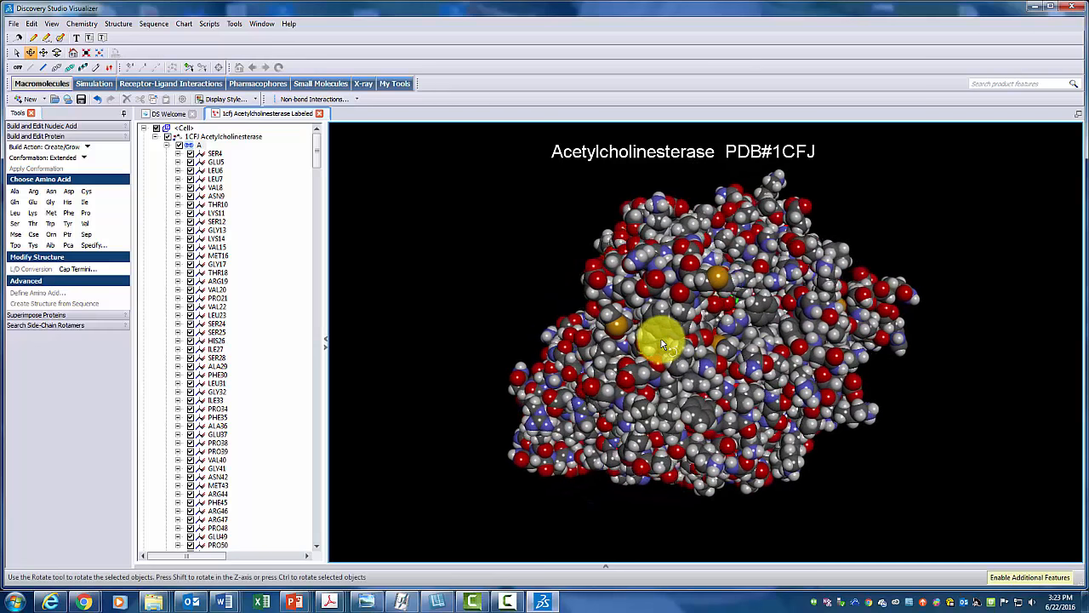
left_click_drag(672, 348, 656, 314)
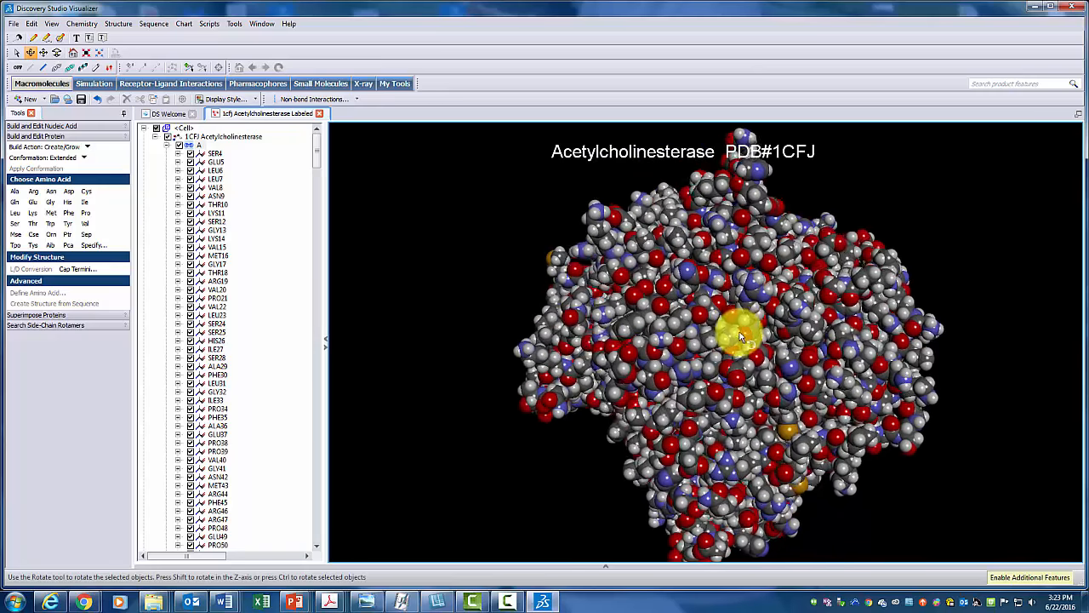
left_click_drag(741, 337, 856, 322)
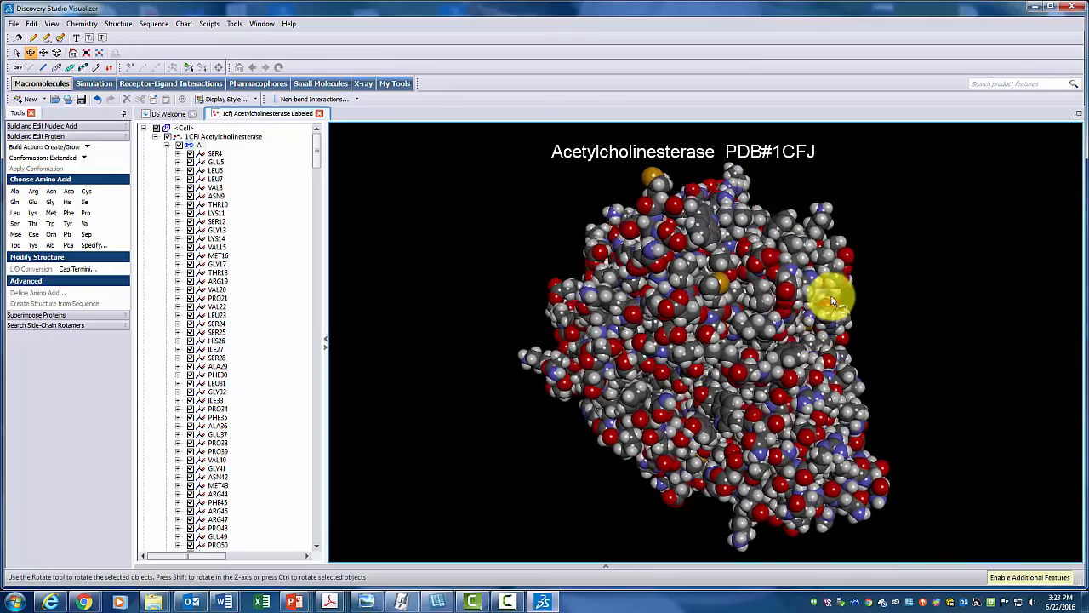
left_click_drag(834, 302, 724, 336)
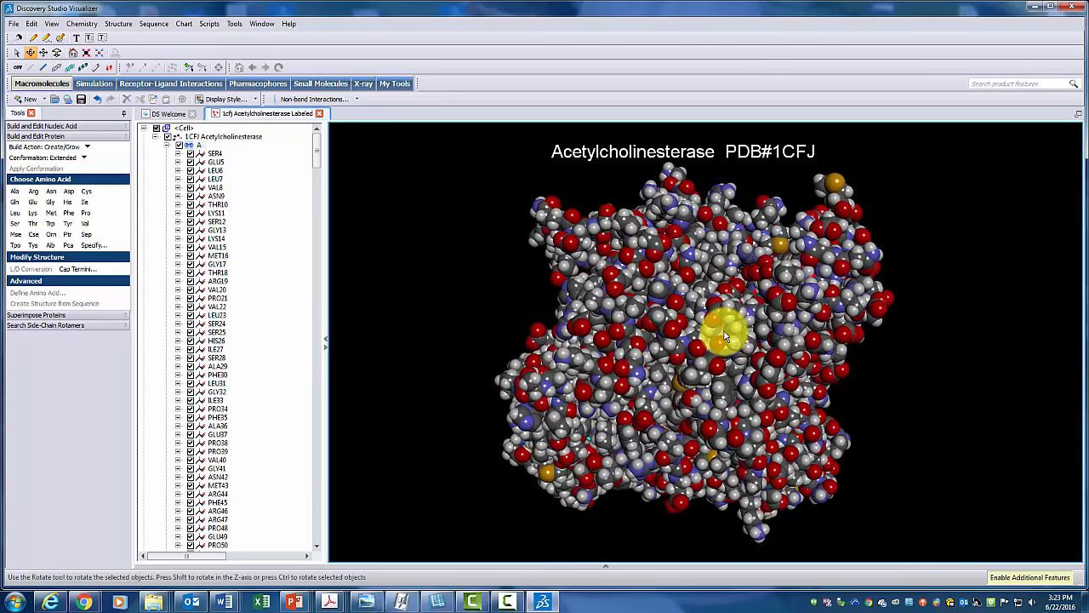
left_click_drag(724, 340, 723, 315)
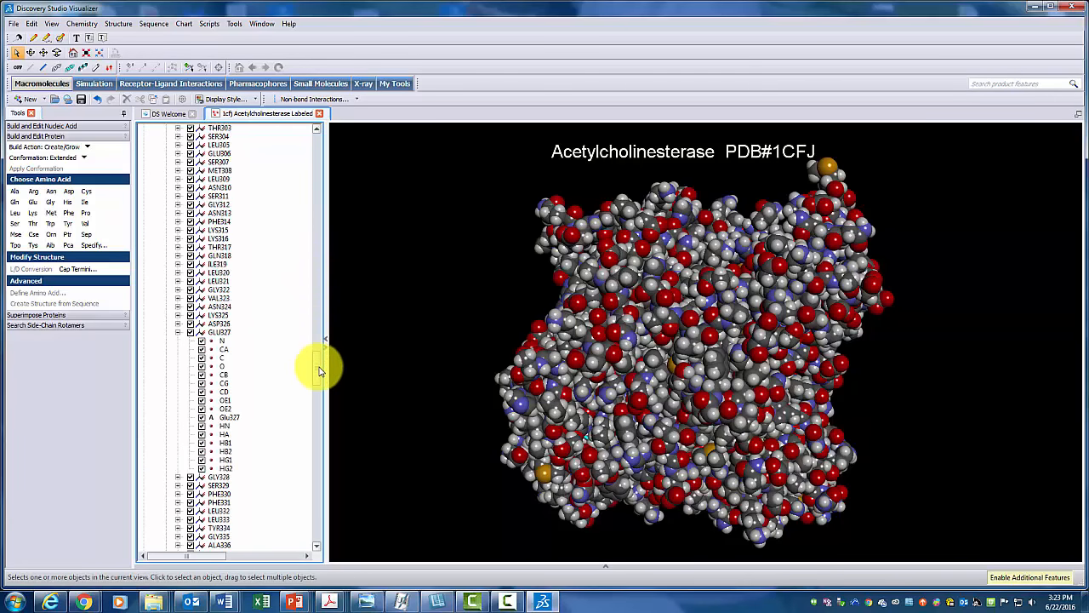
Step: Expand the Water group, show the HOH waters, and rotate to view them
scroll("down", 3)
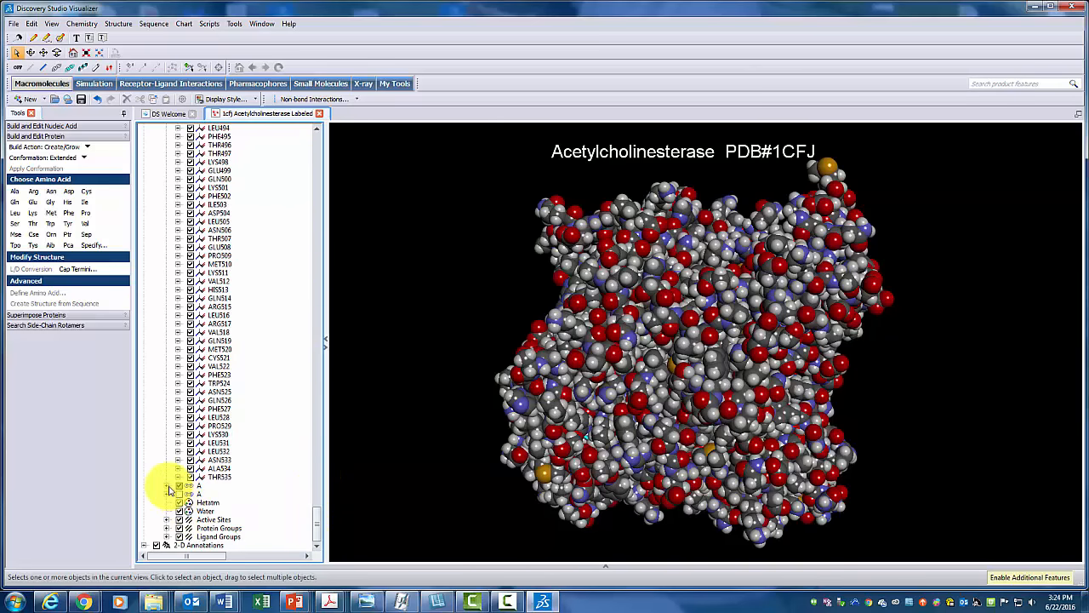
left_click(167, 486)
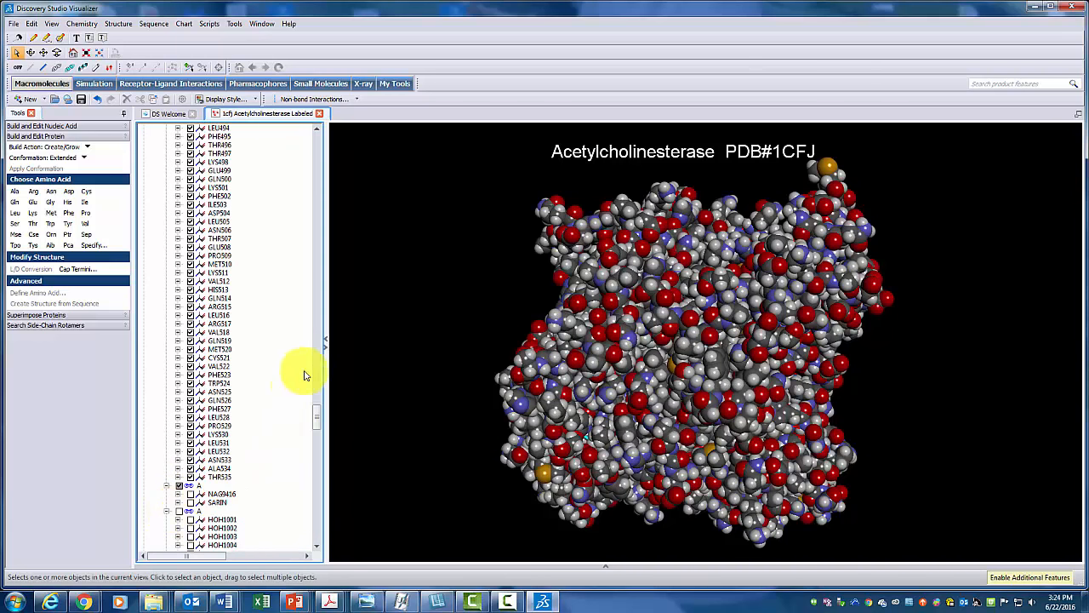
scroll("down", 3)
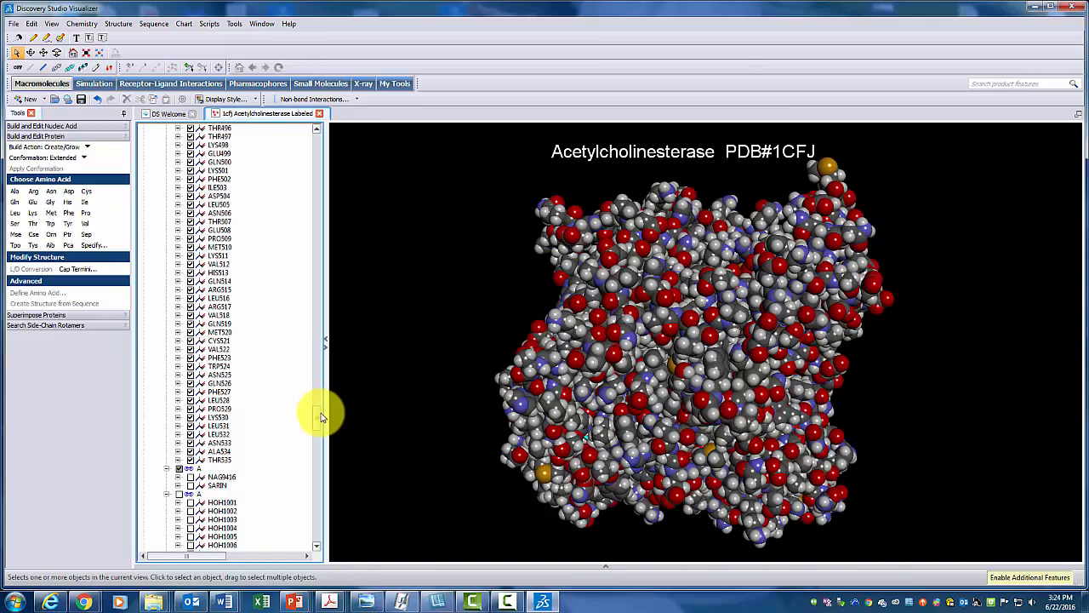
scroll("down", 3)
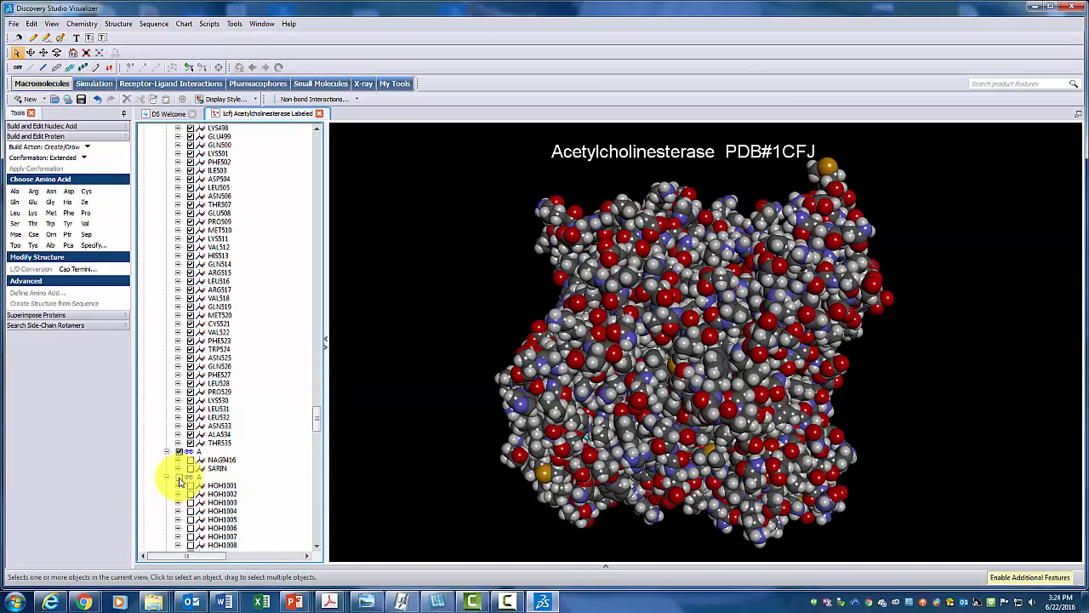
left_click(196, 476)
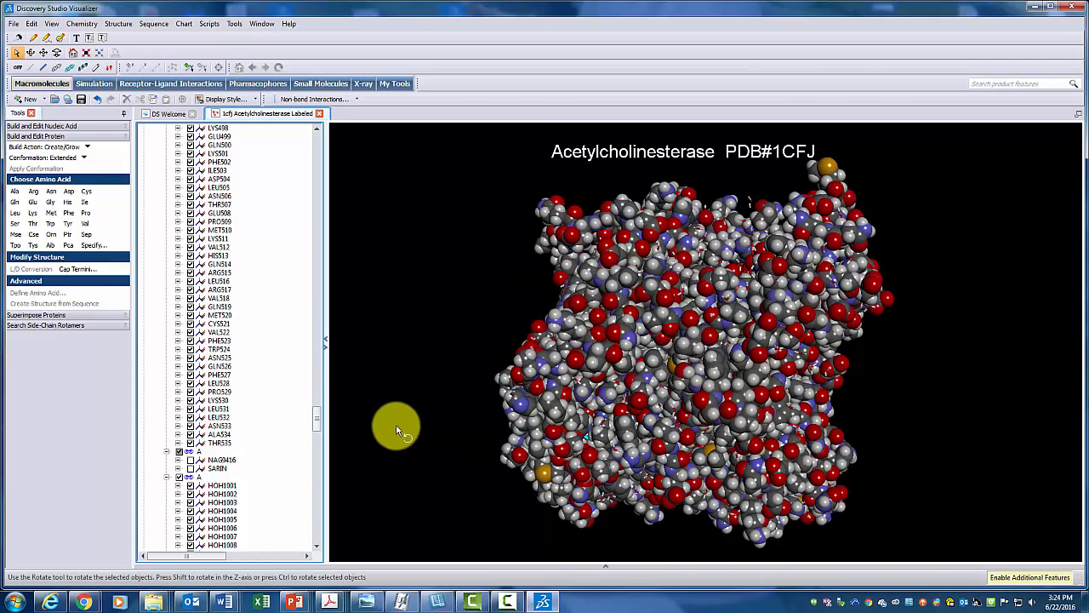
left_click(217, 477)
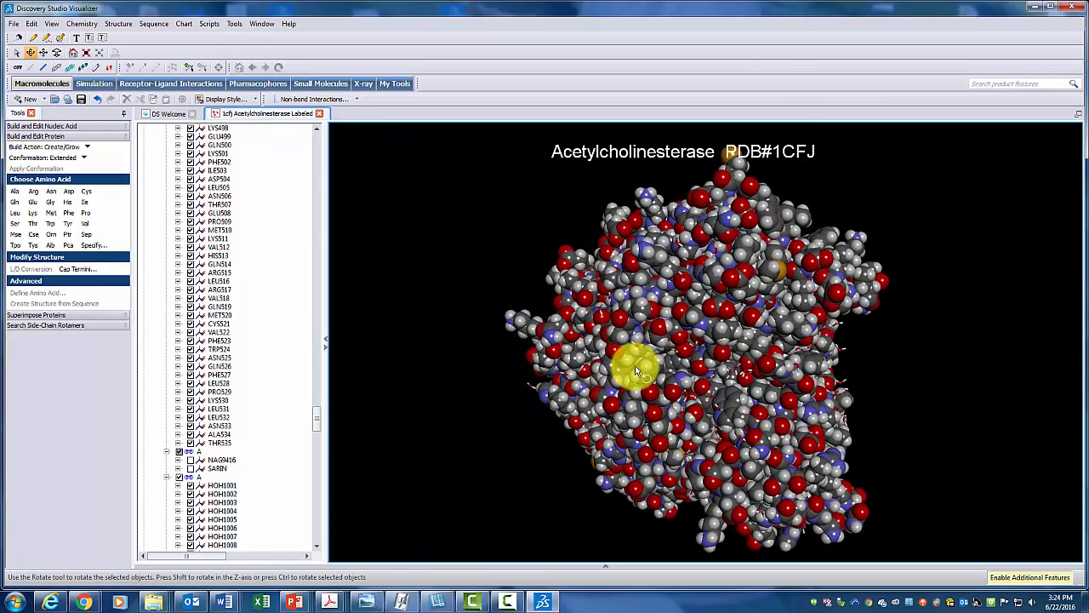
left_click_drag(638, 370, 740, 374)
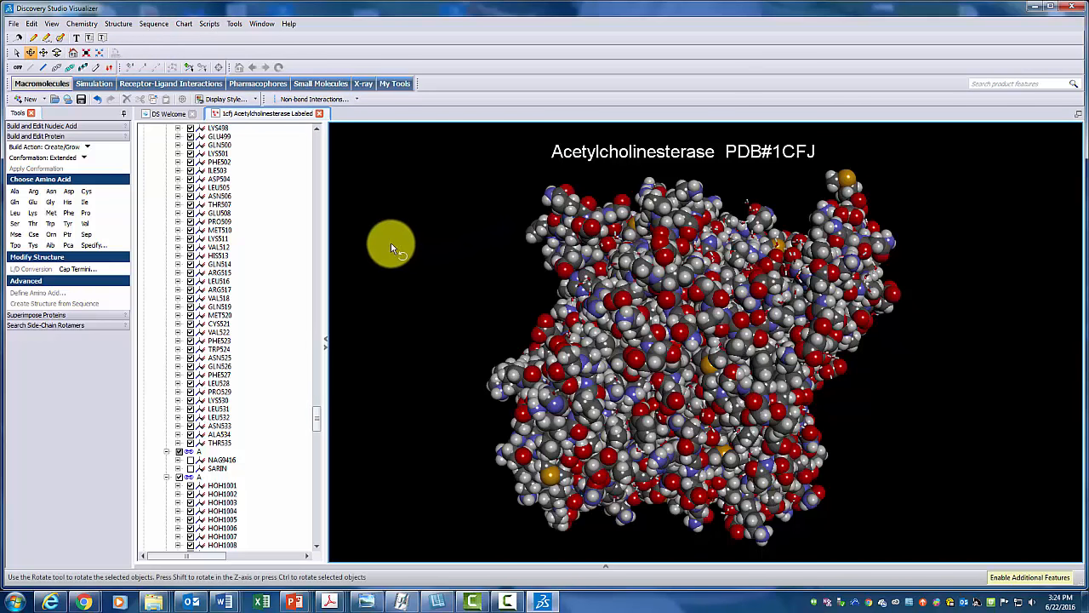
mouse_move(366, 302)
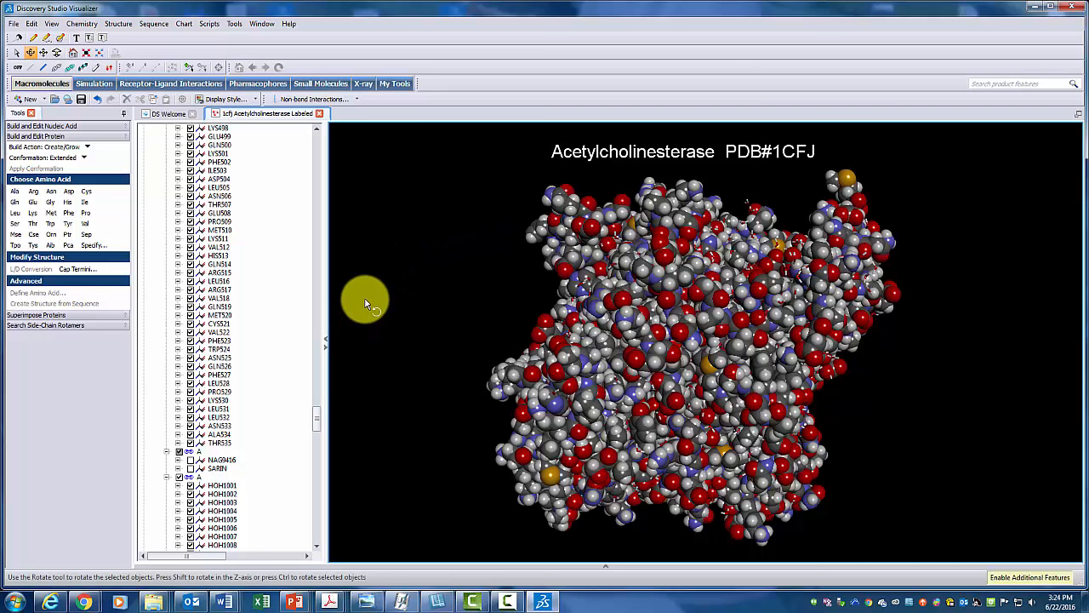
mouse_move(488, 298)
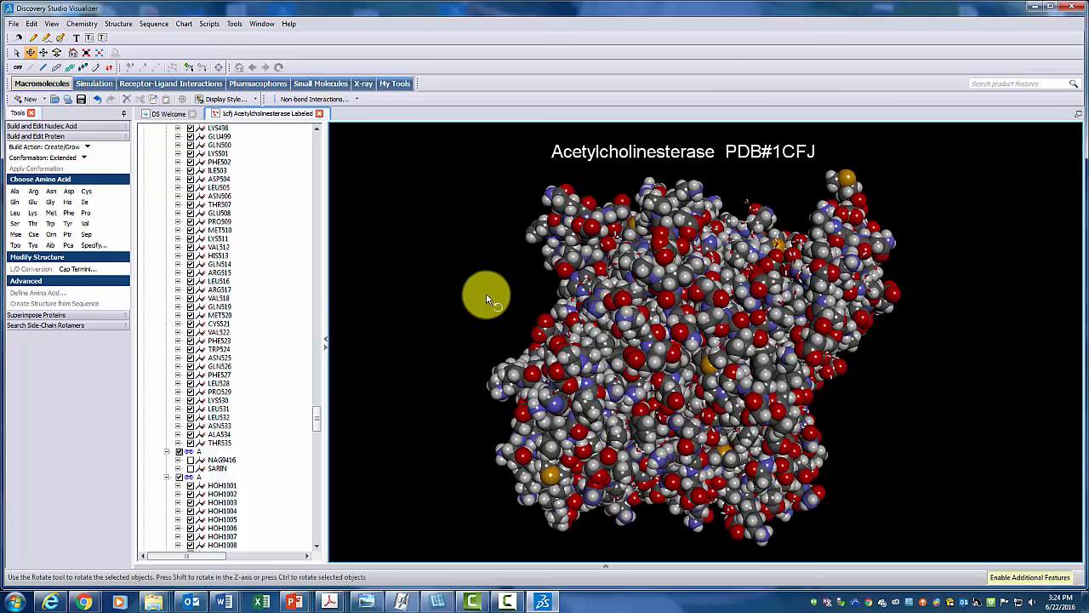